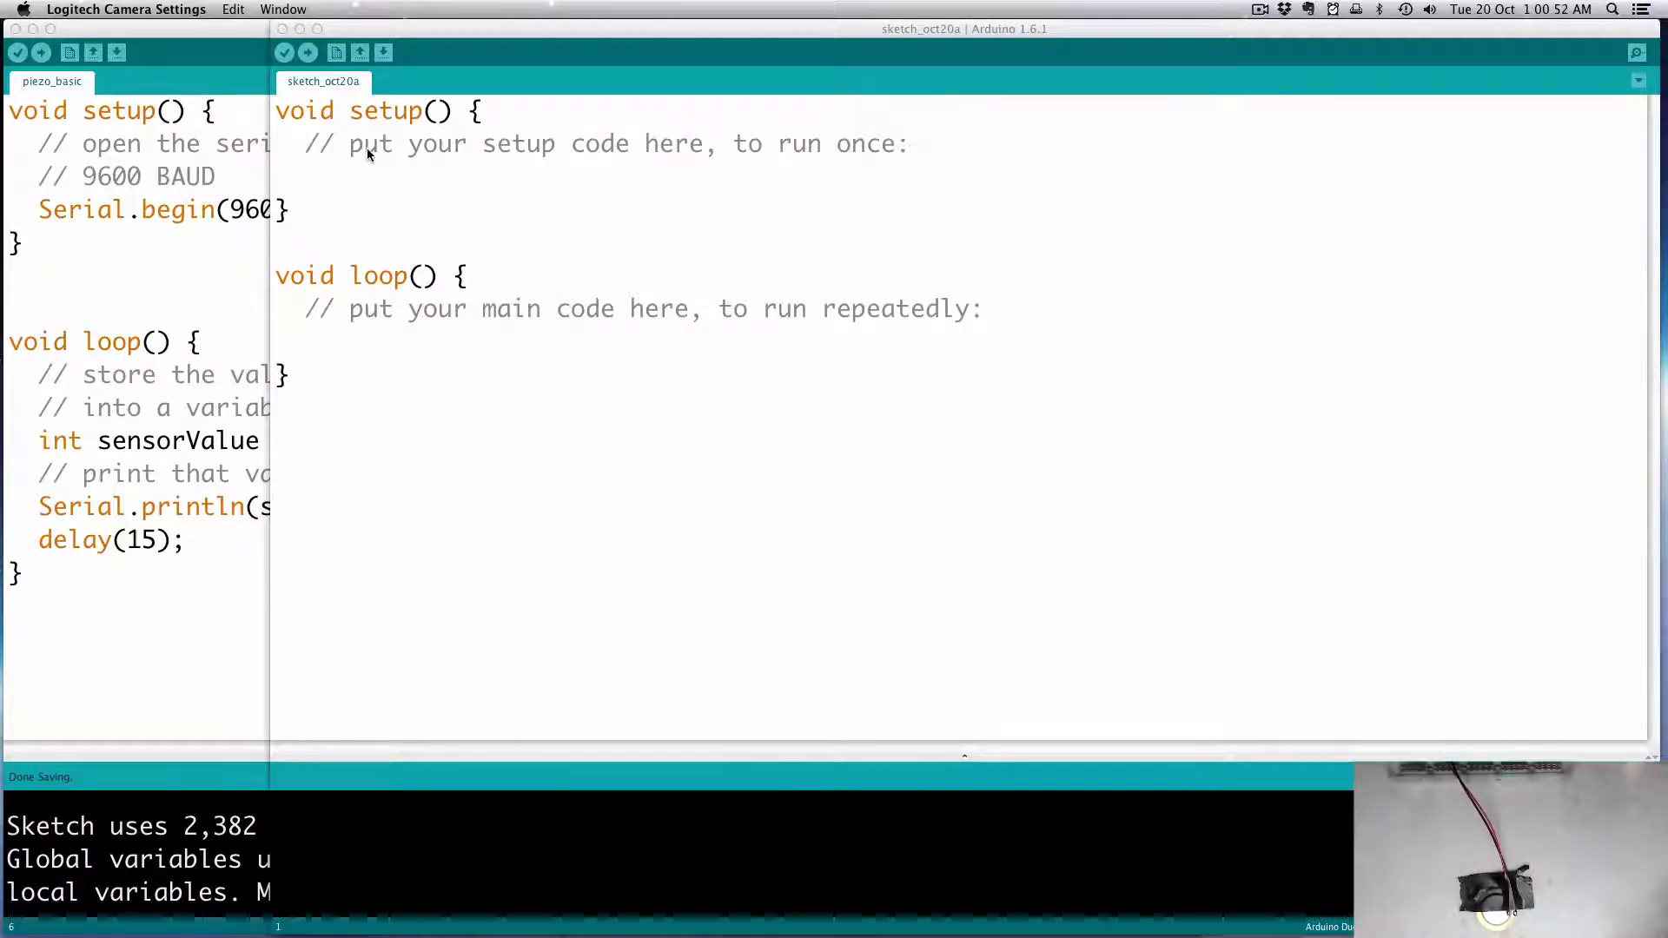
Replace the setup placeholder comment with Serial.begin(9600); to start serial at 9600 baud
triple_click(627, 144)
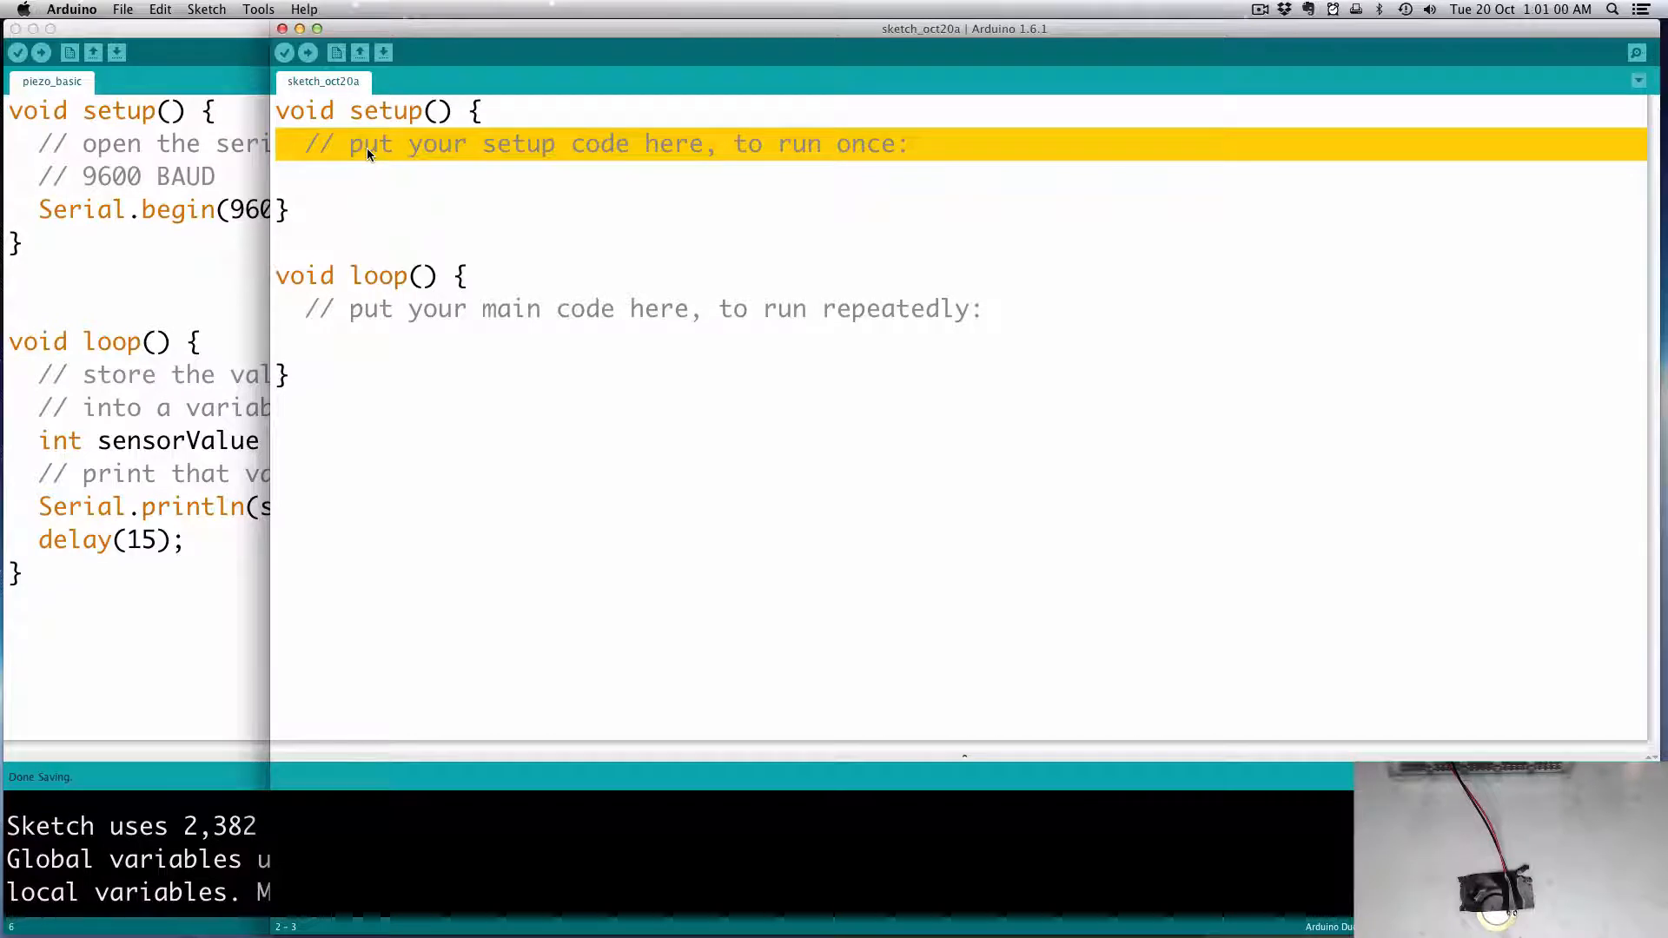
type("Serial.")
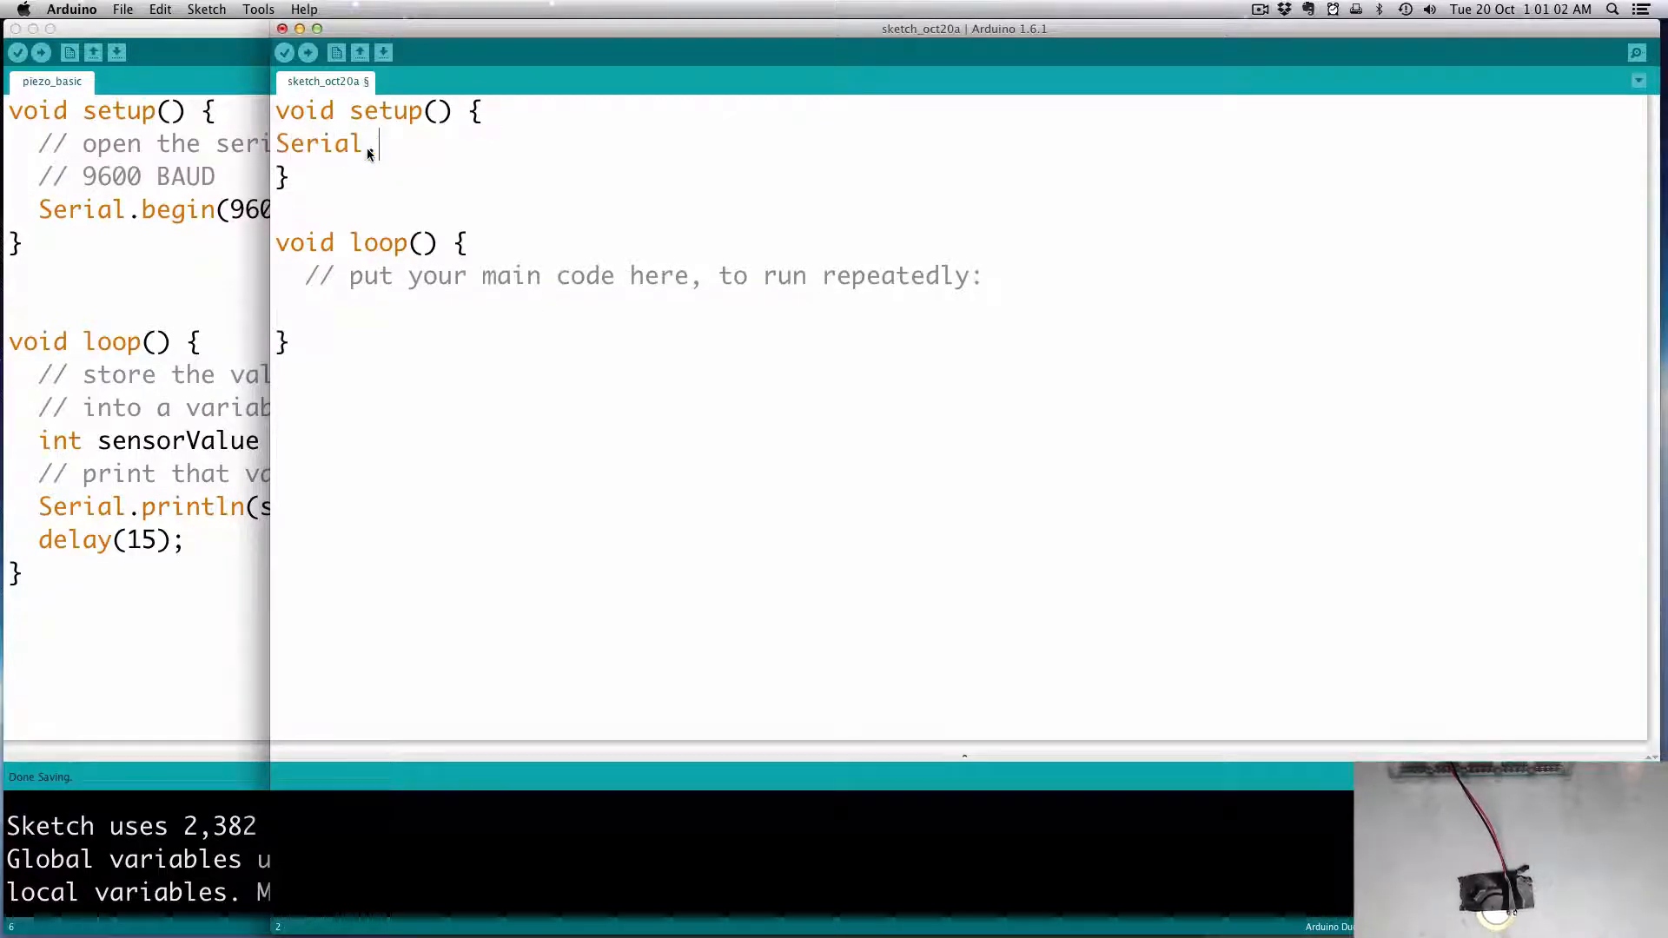
type(".begin(")
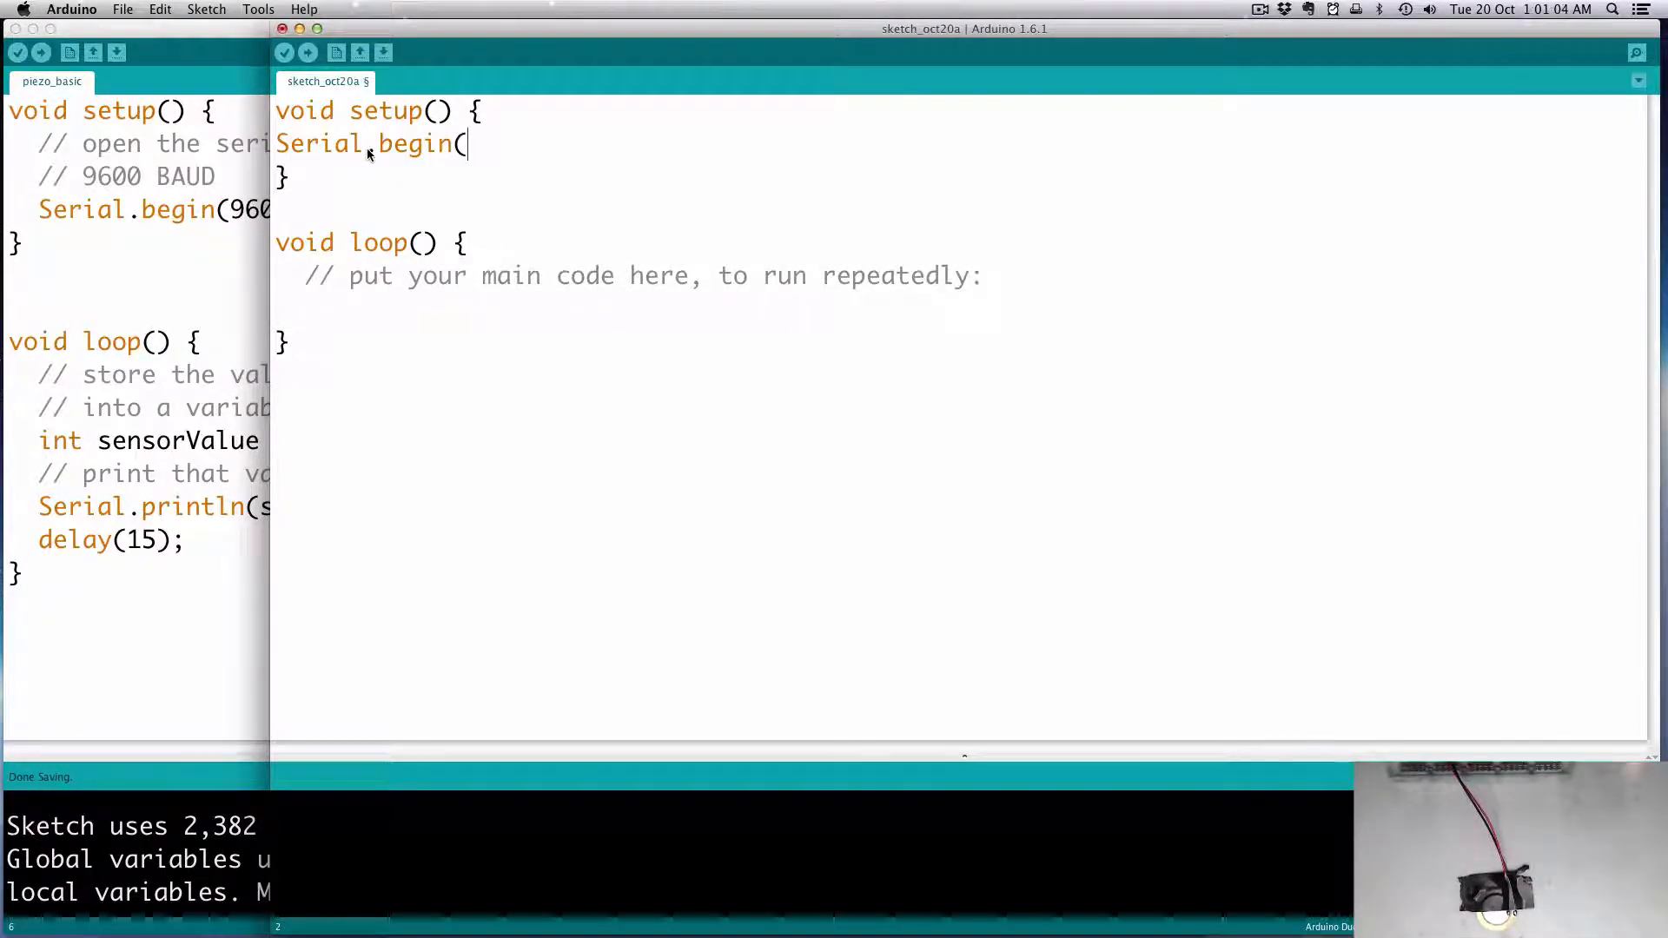
type("9600)")
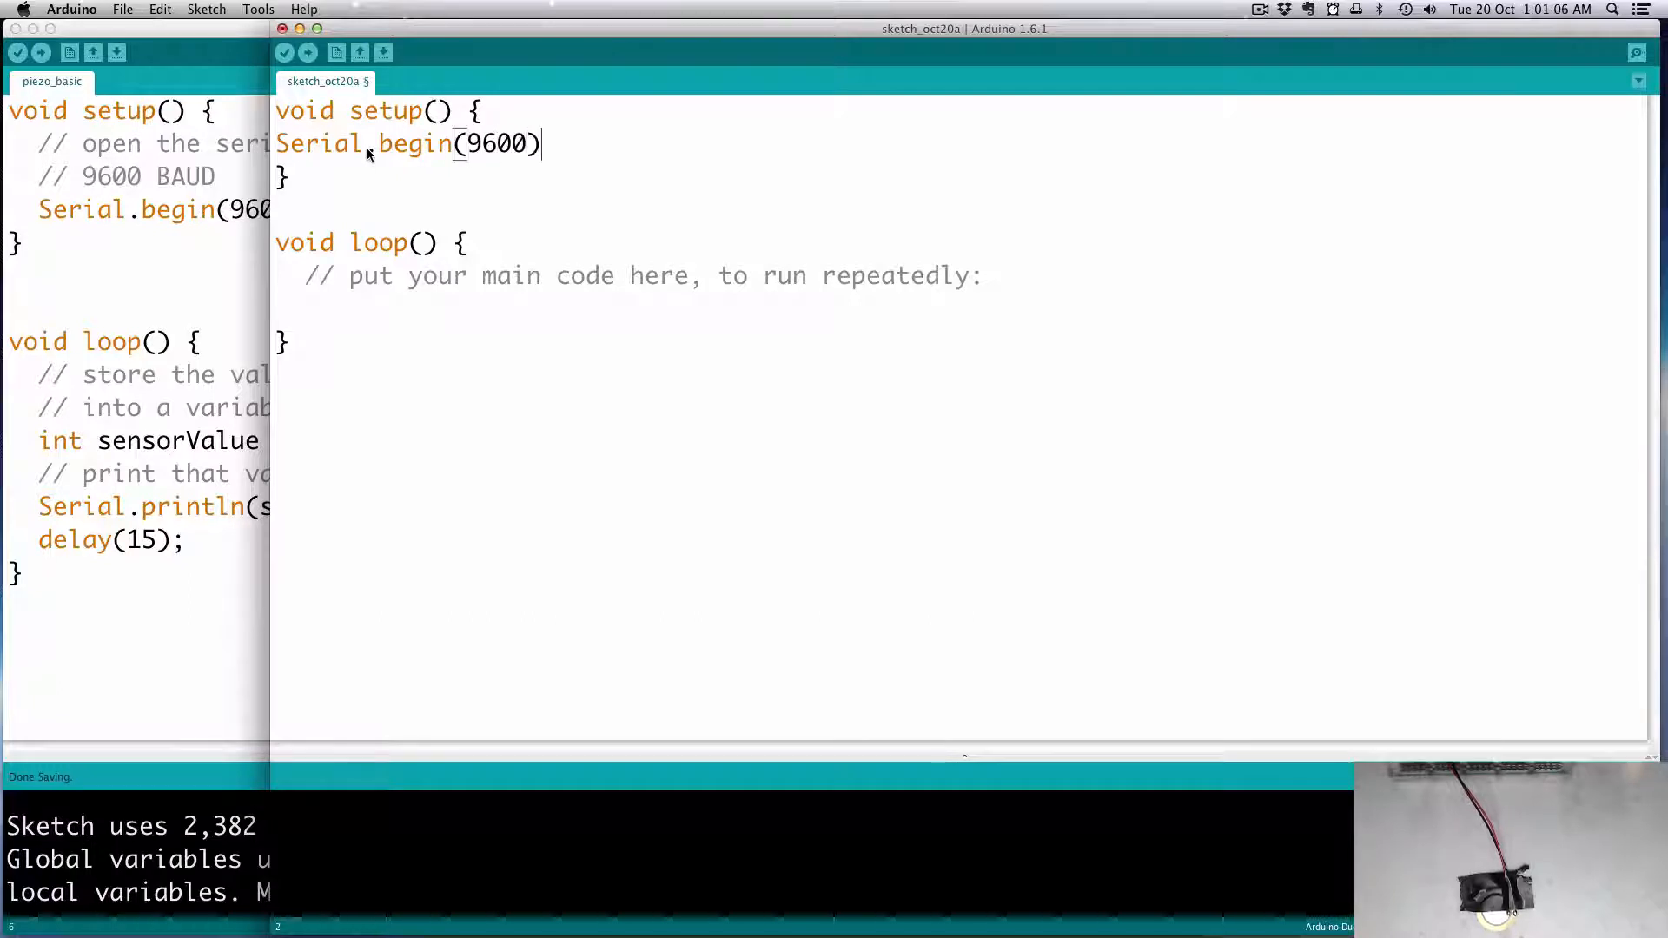
type(";")
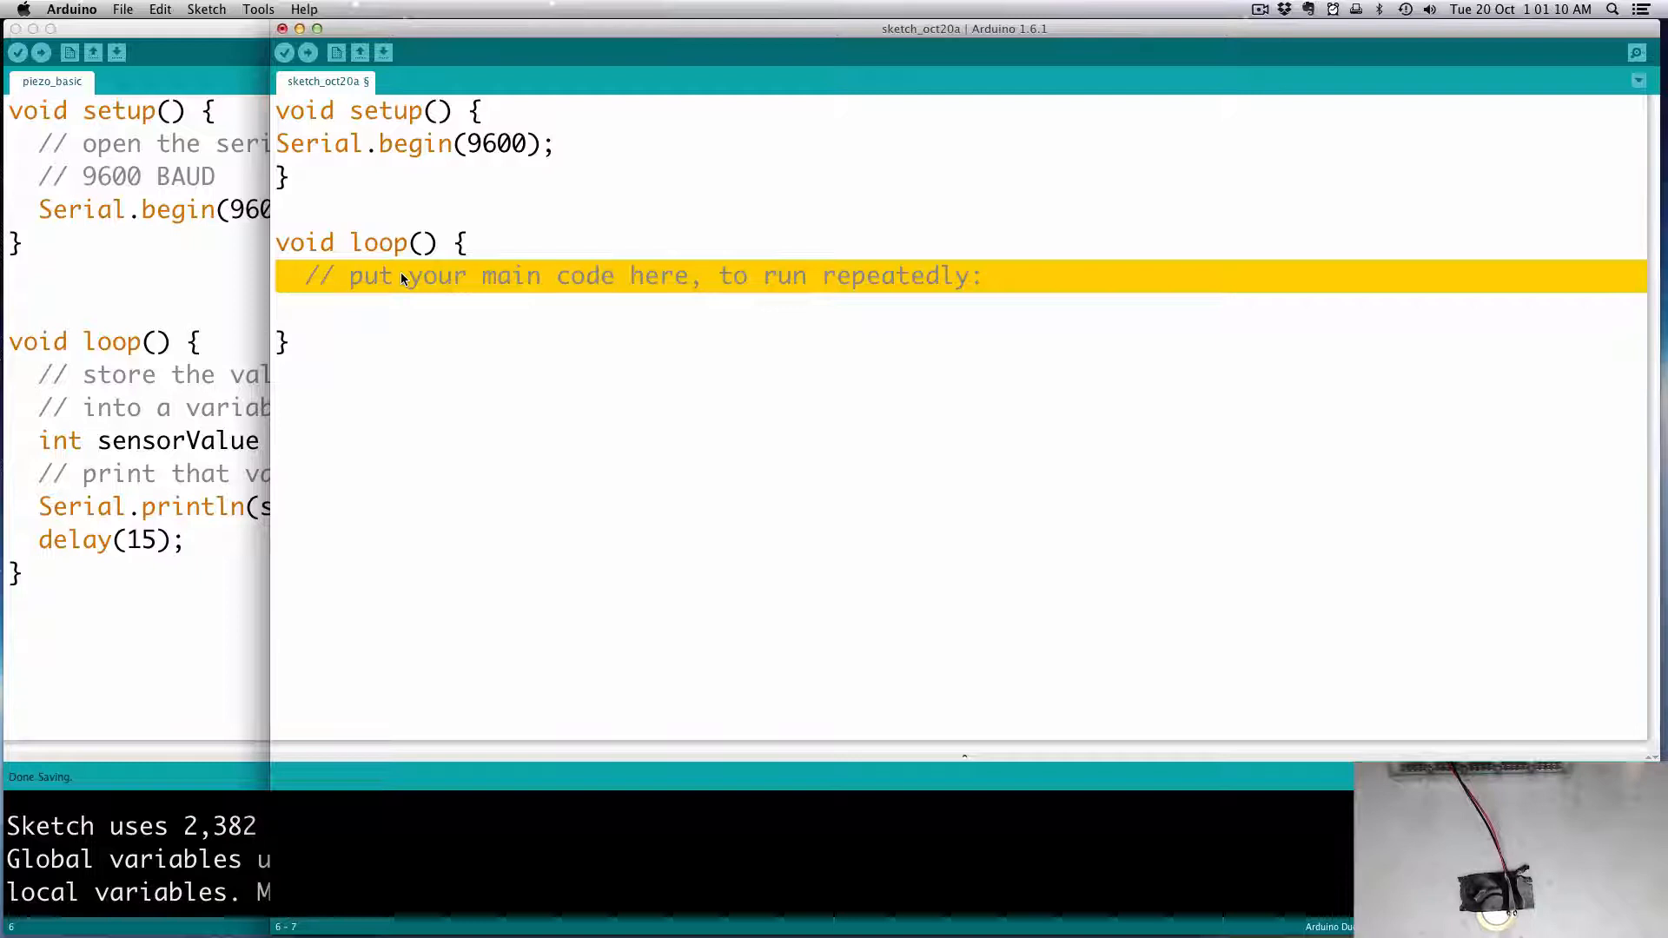
Add int sensorValue = analogRead(2); as the first line of loop
type("int")
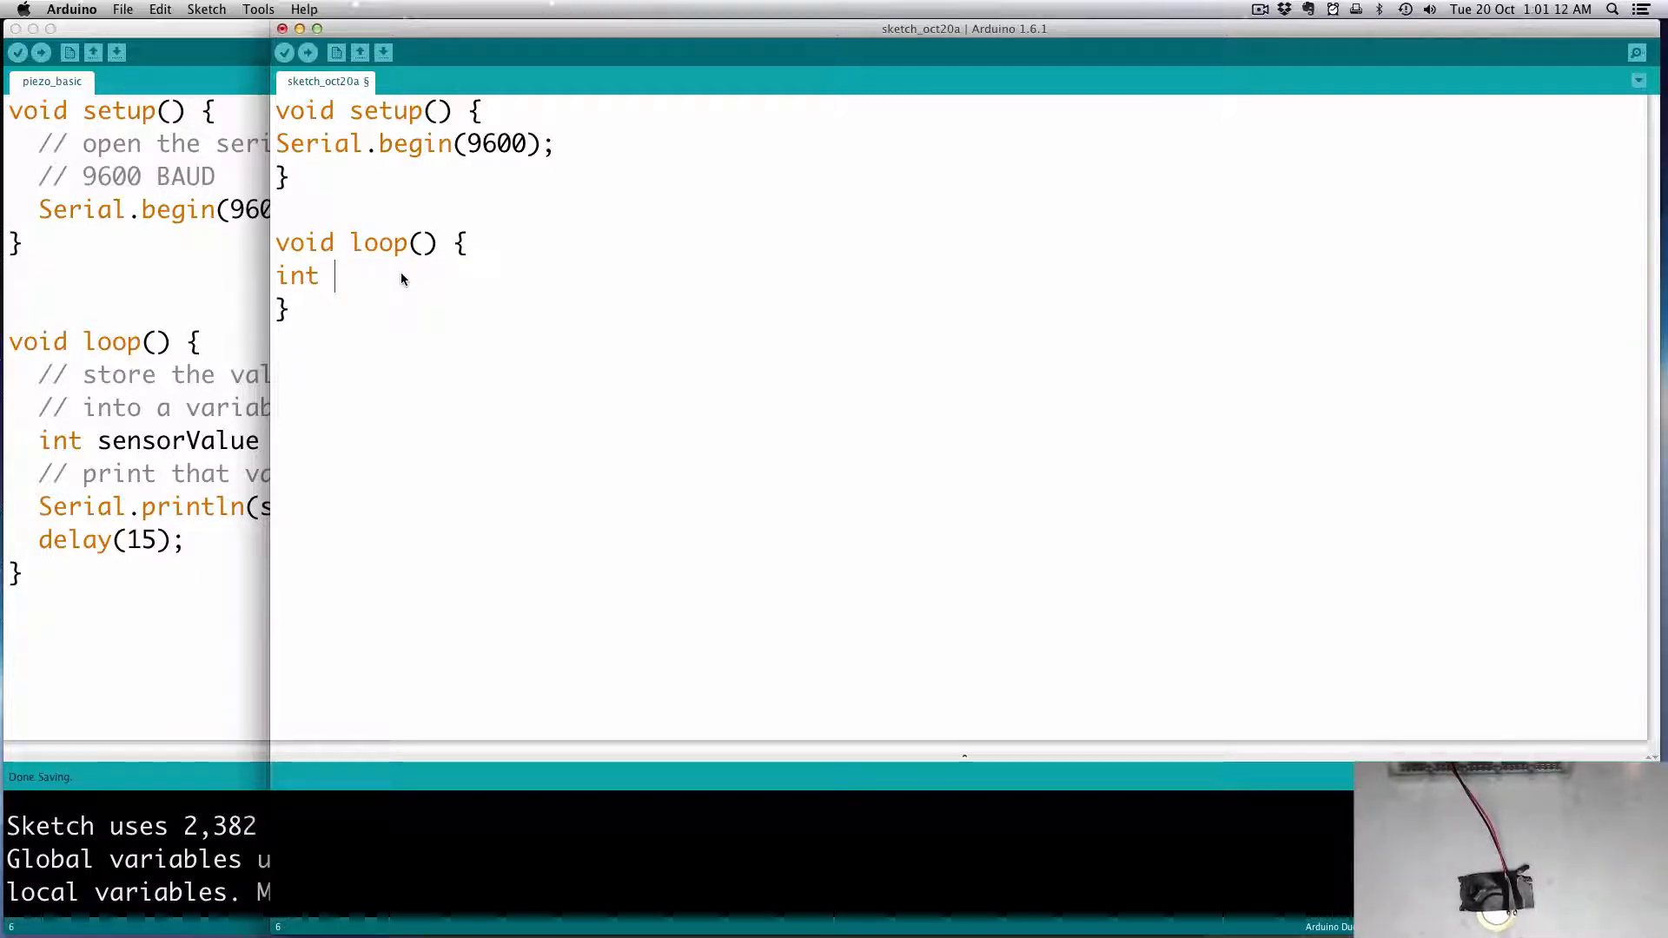
type("sensorValue =")
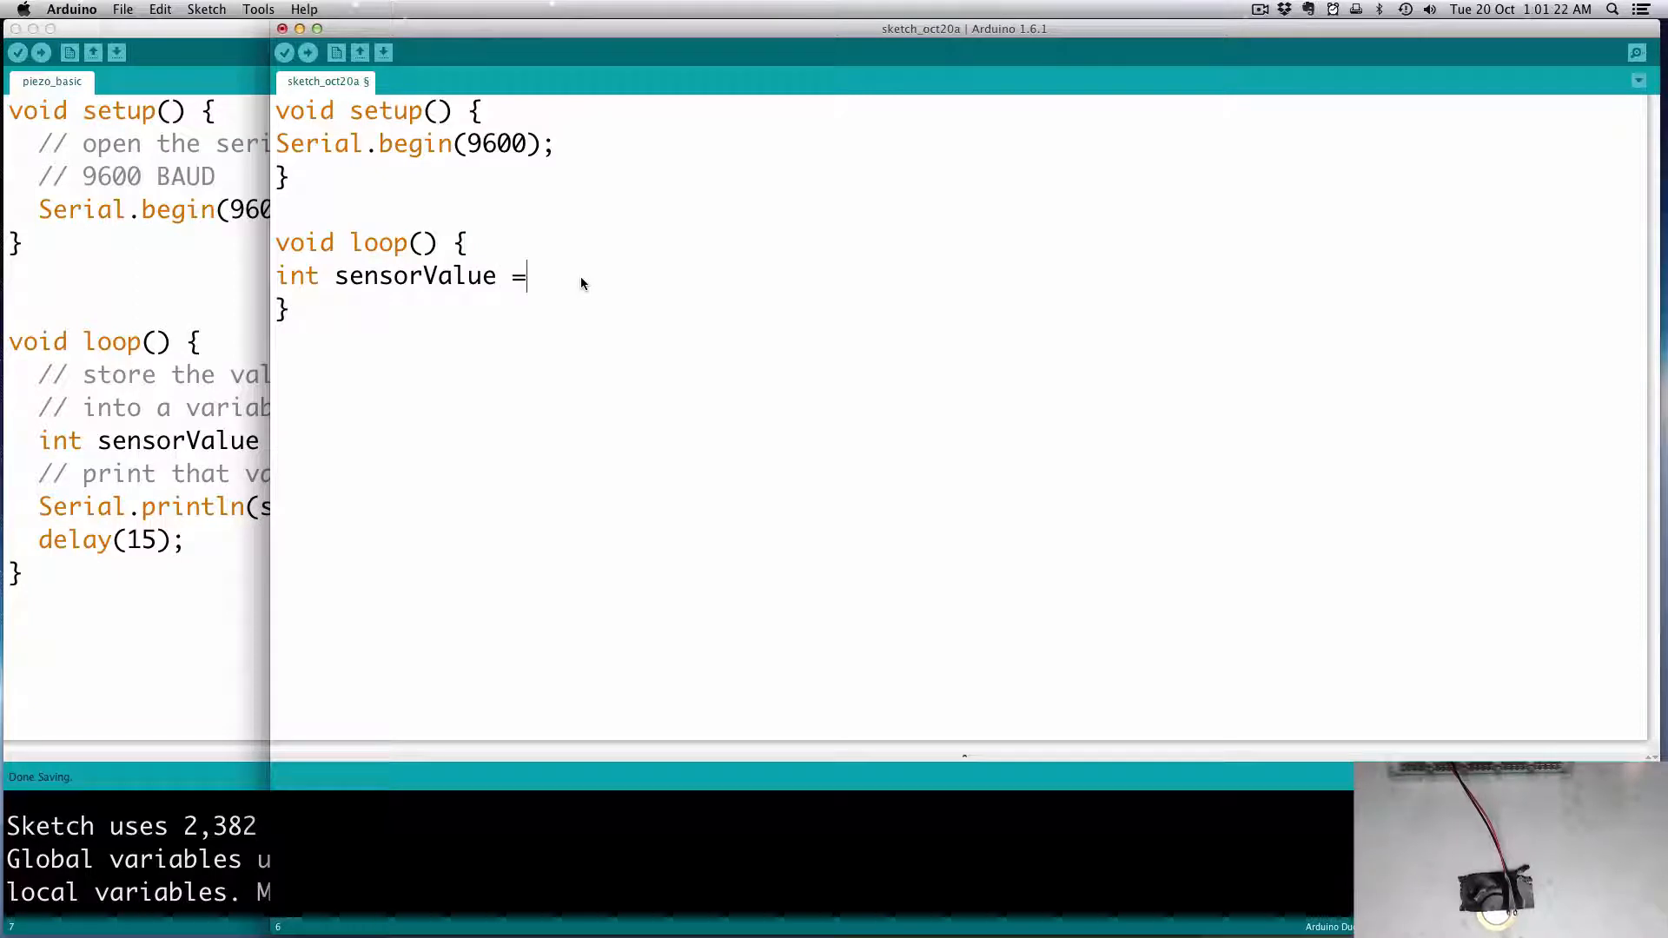
type("anal")
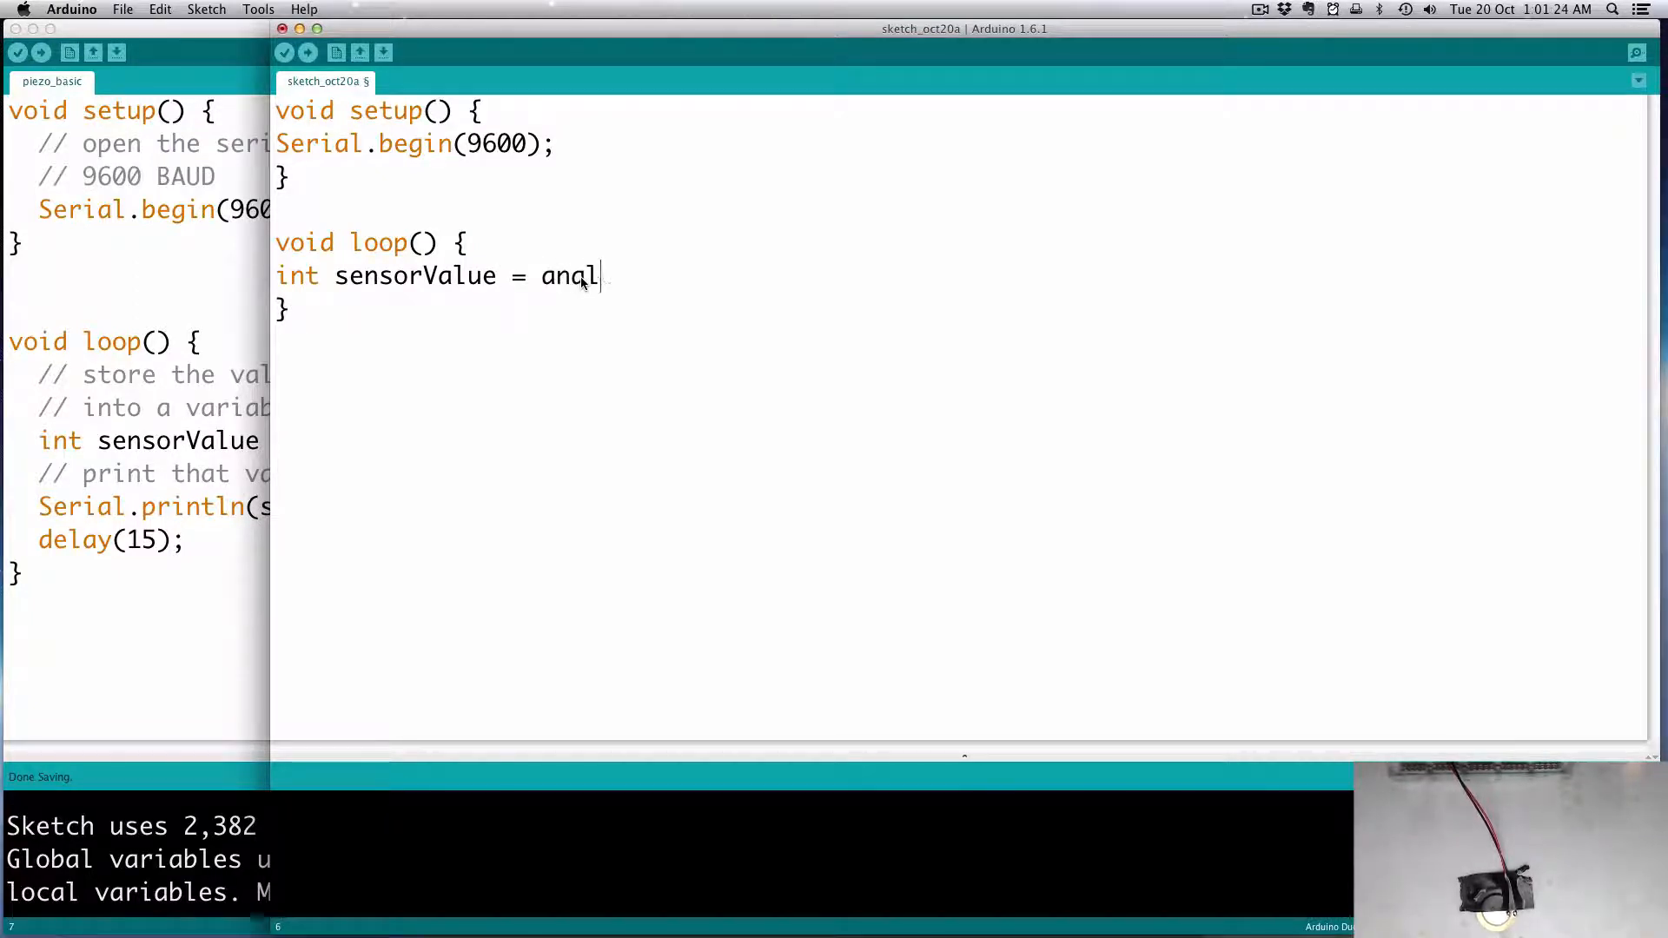
type("ogRead(")
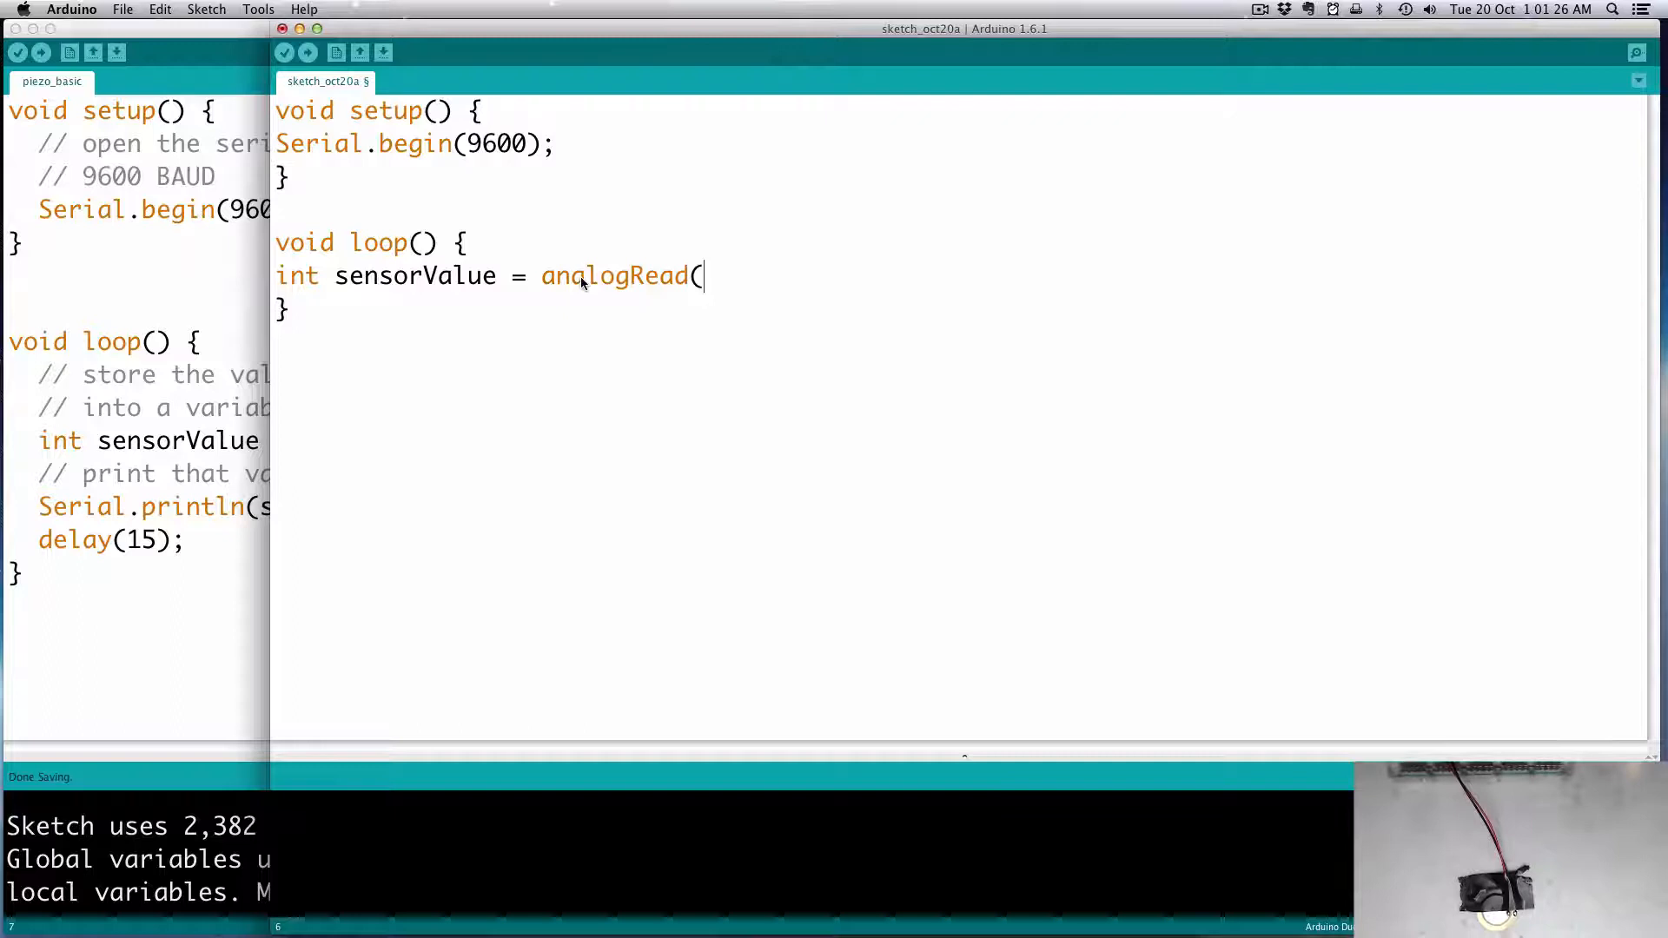
type("2);")
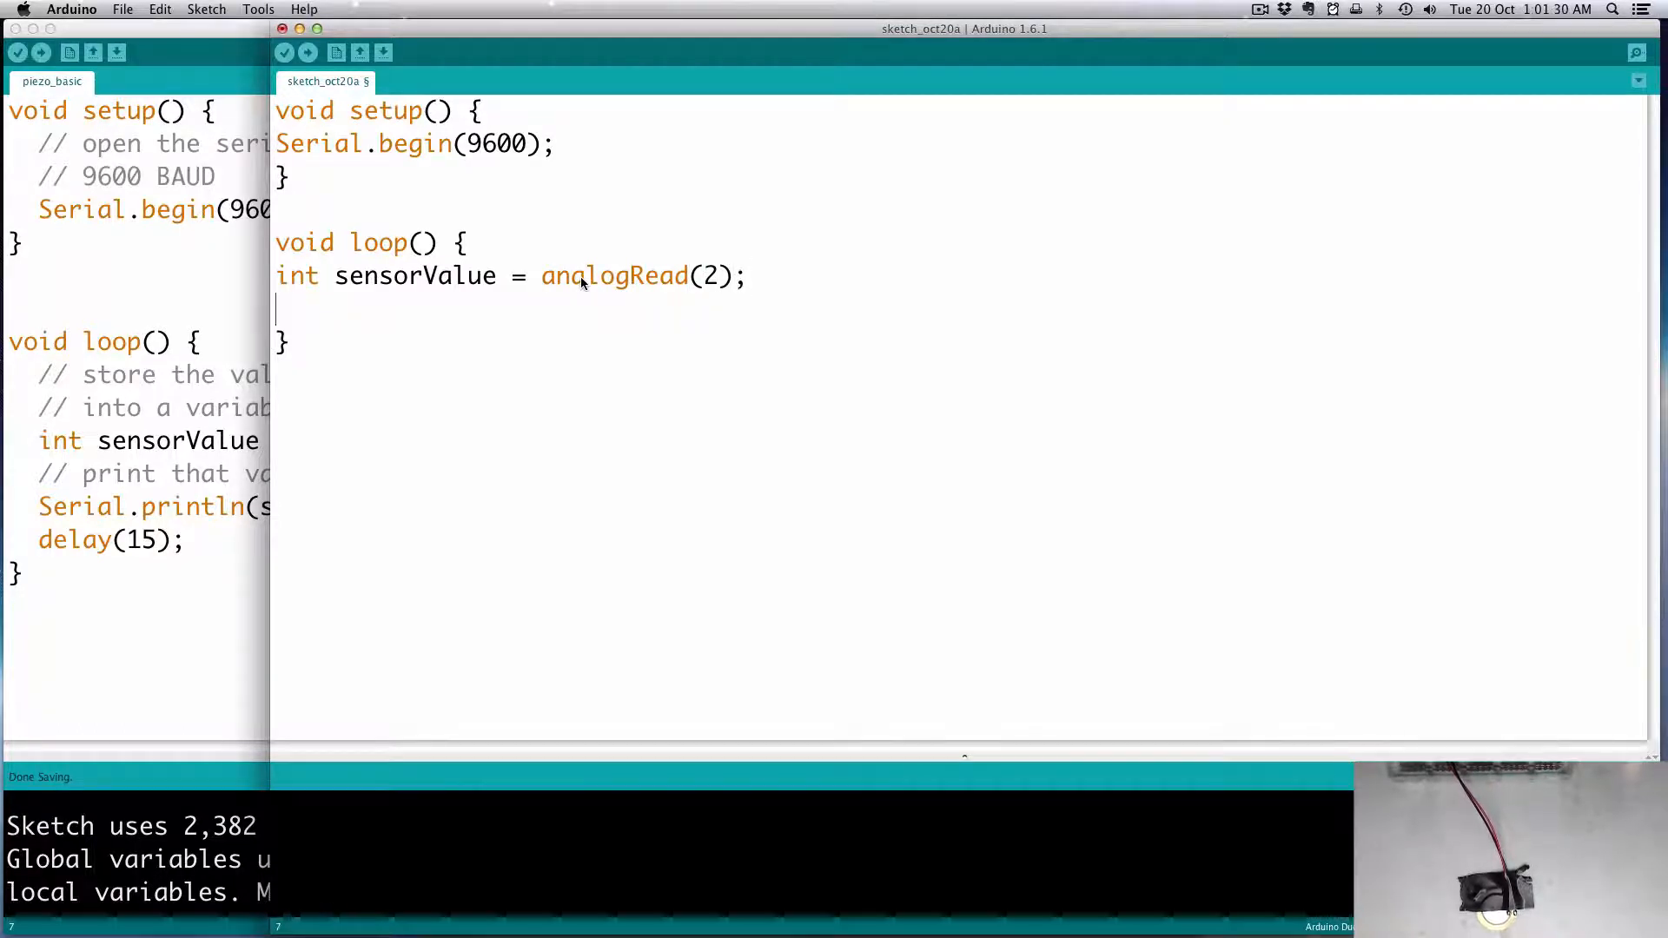
Add Serial.println(sensorValue); and delay(15); after the analog read in loop
type("Ser")
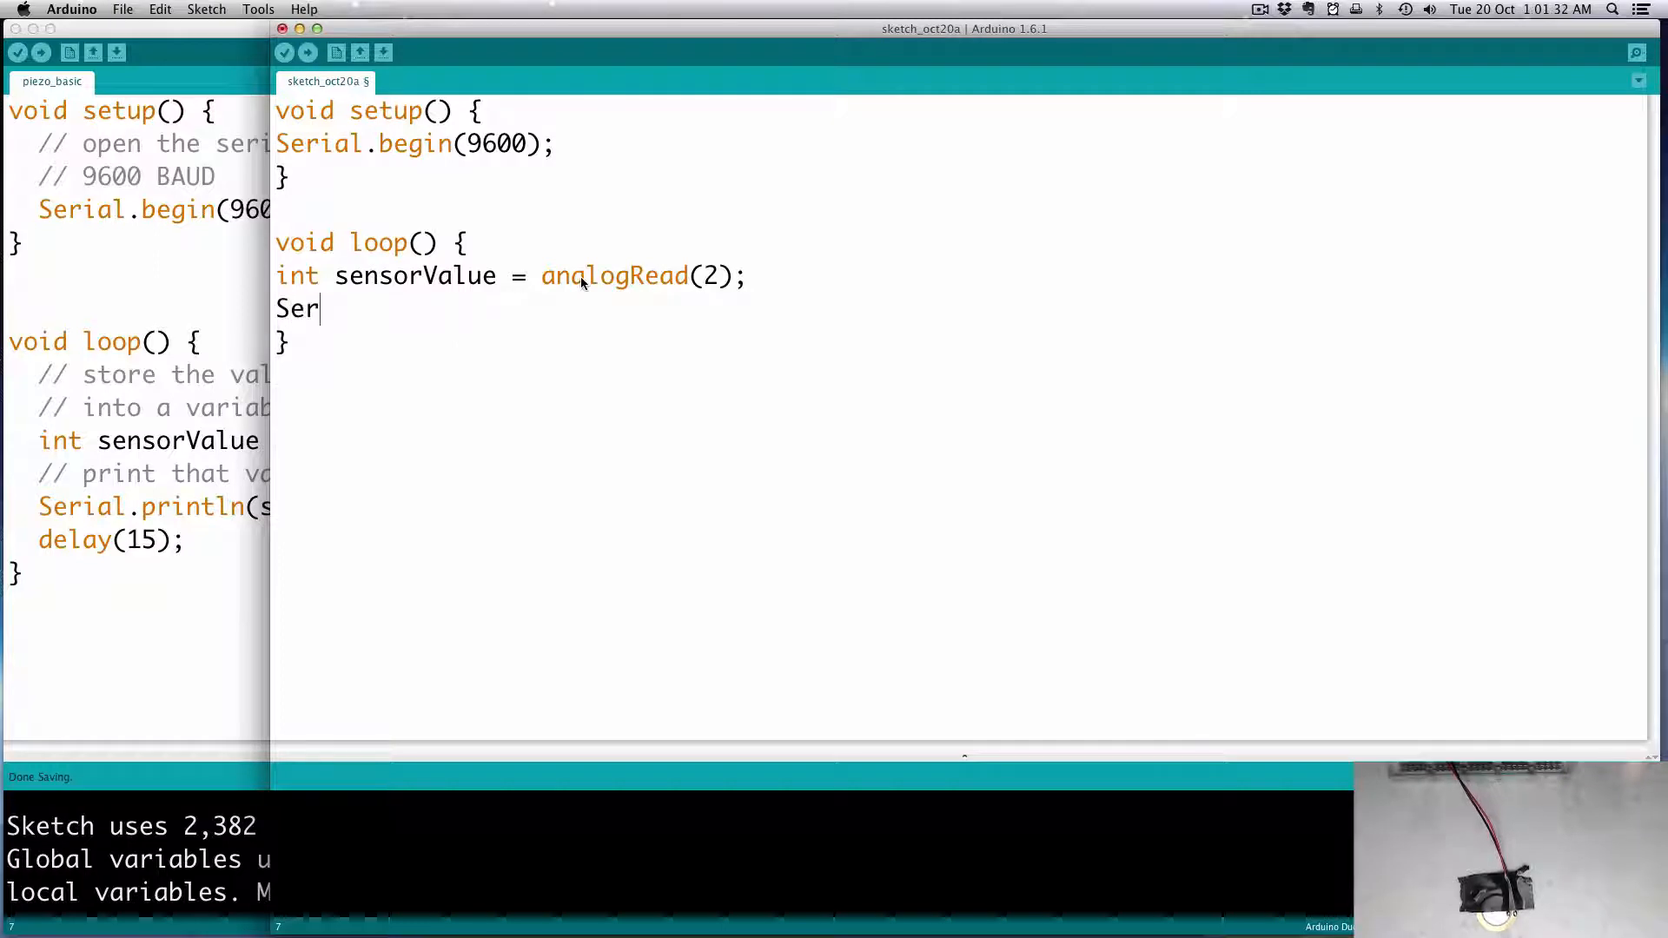
type("ial.printl")
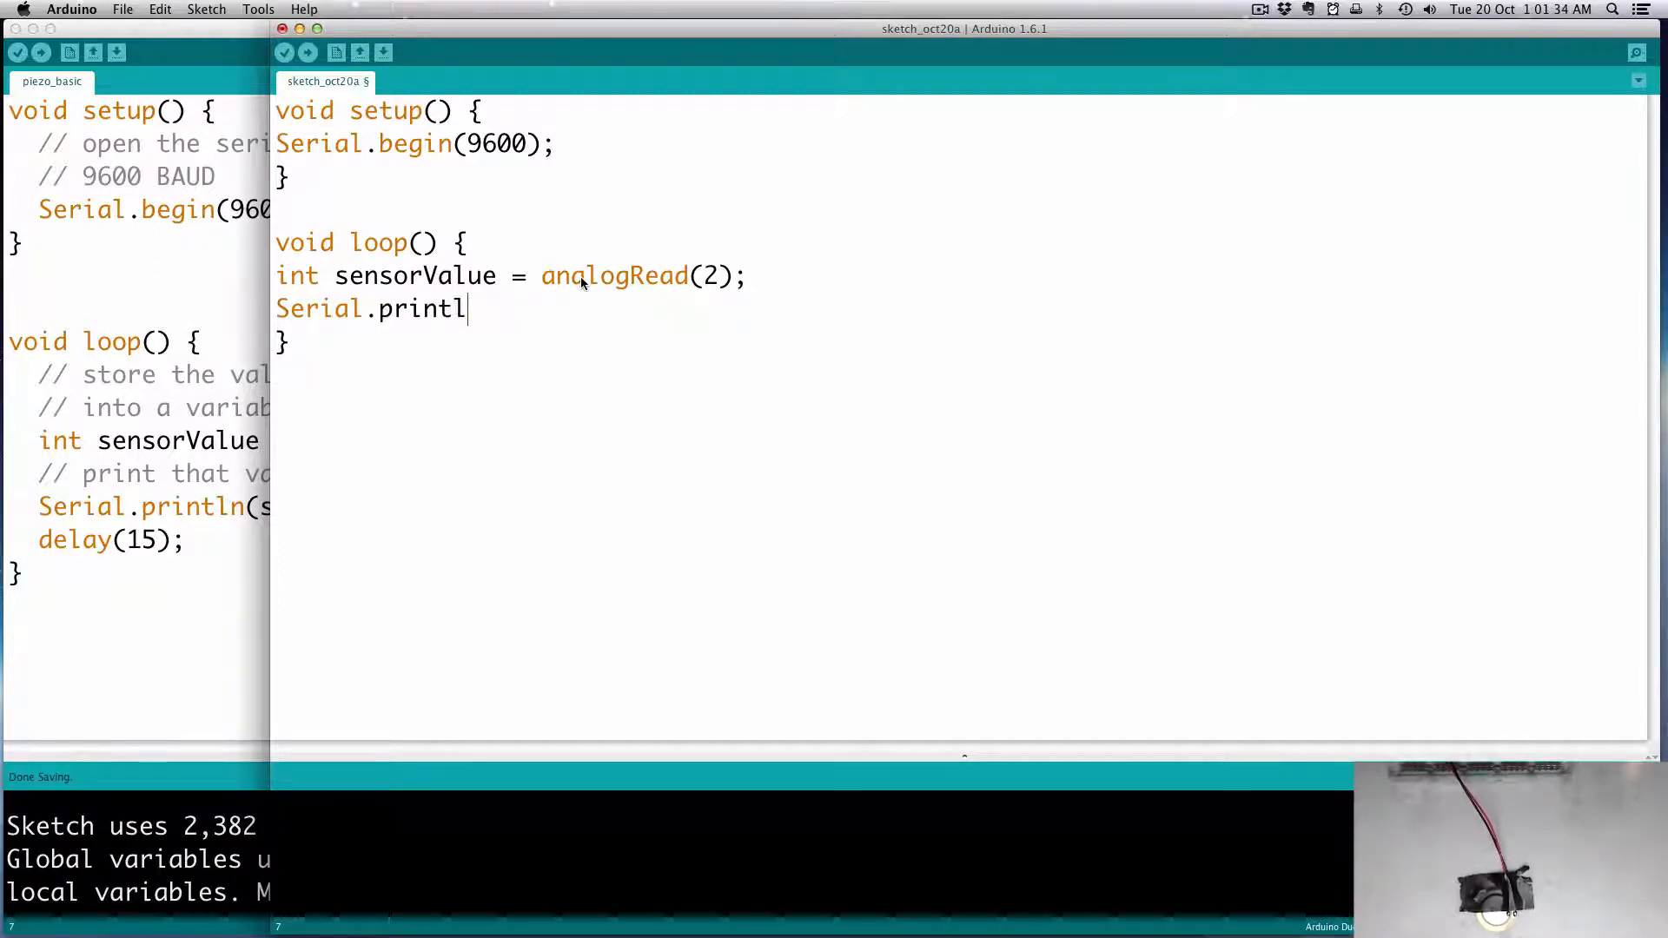
type("n(sensorValue")
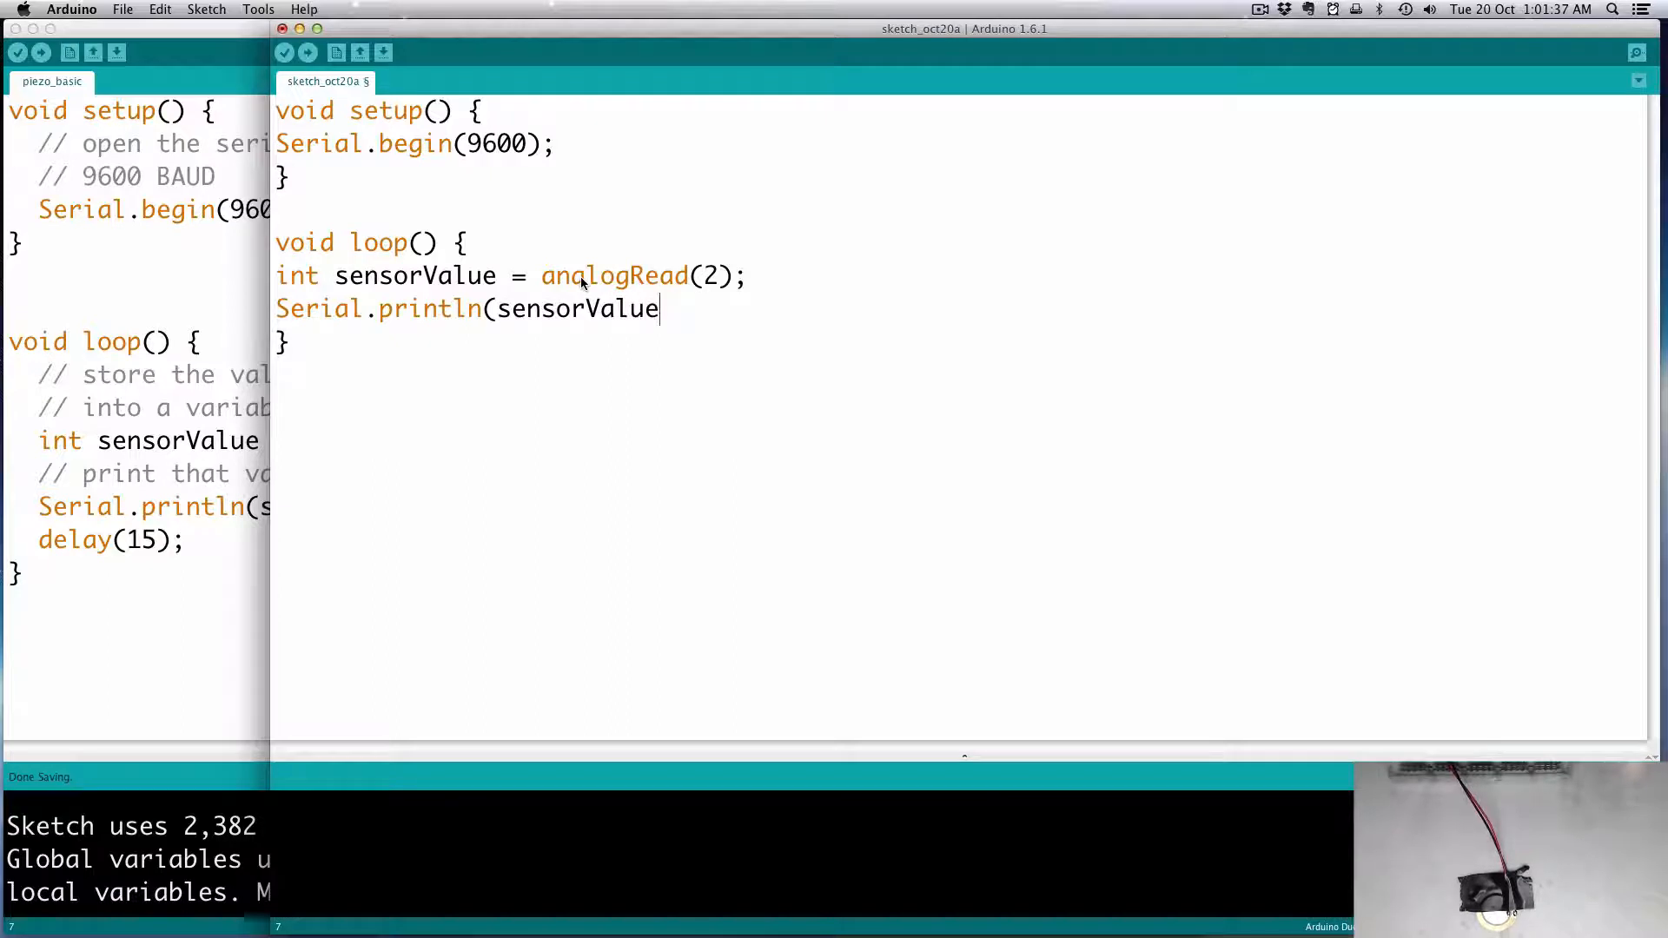
type(");")
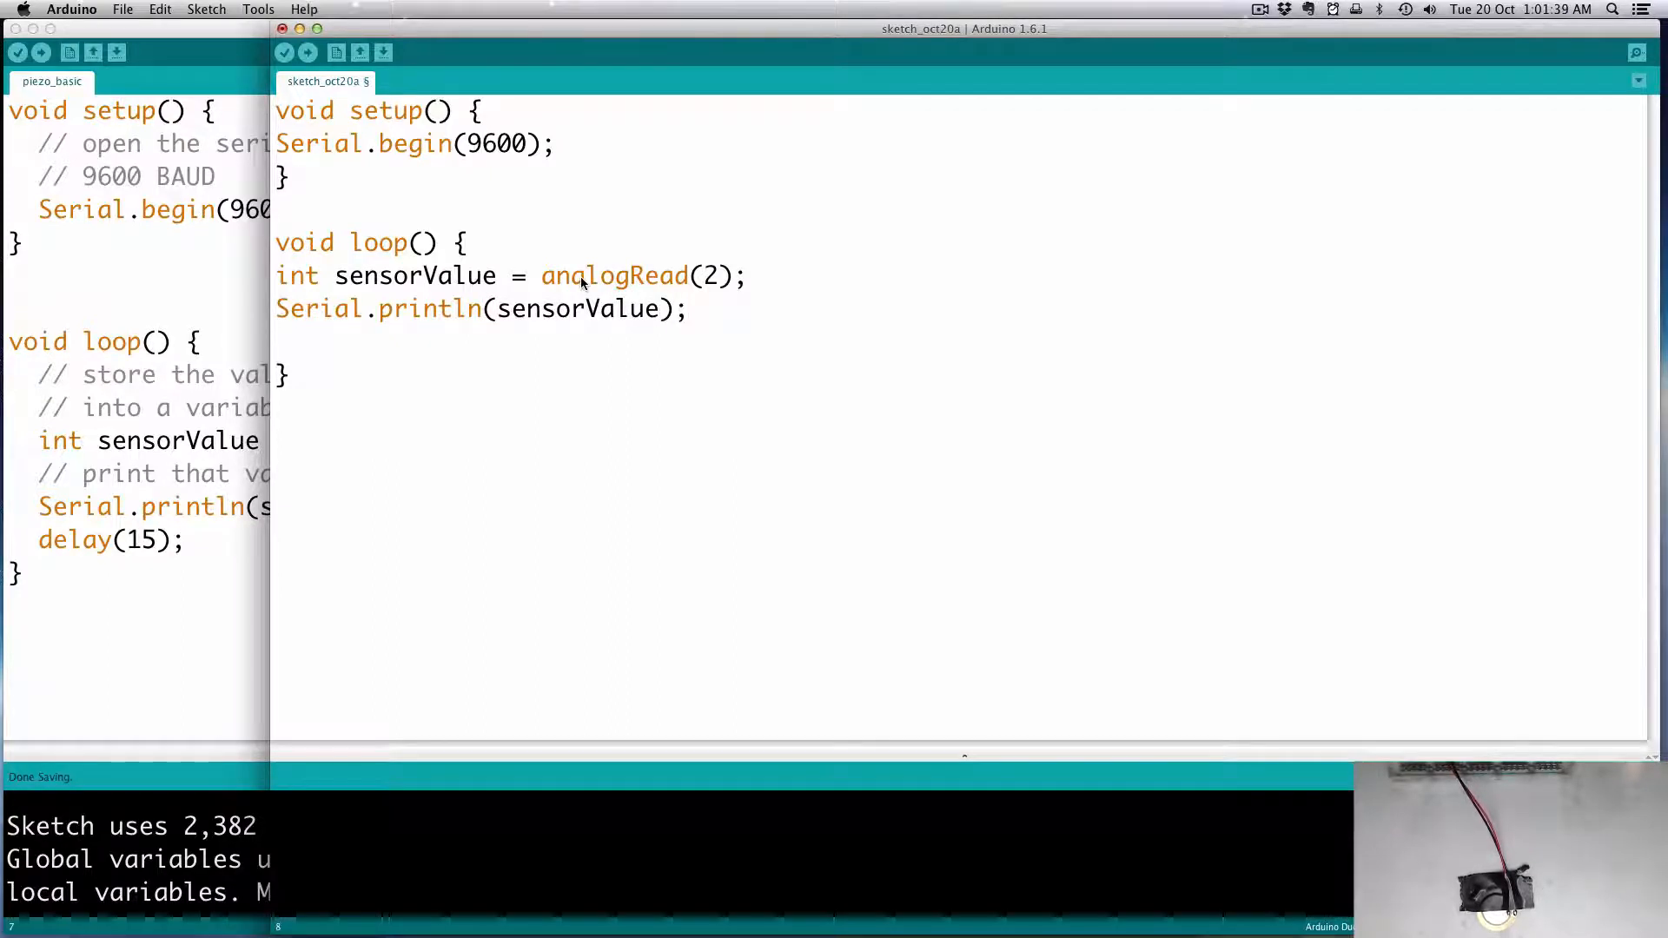
type("delay")
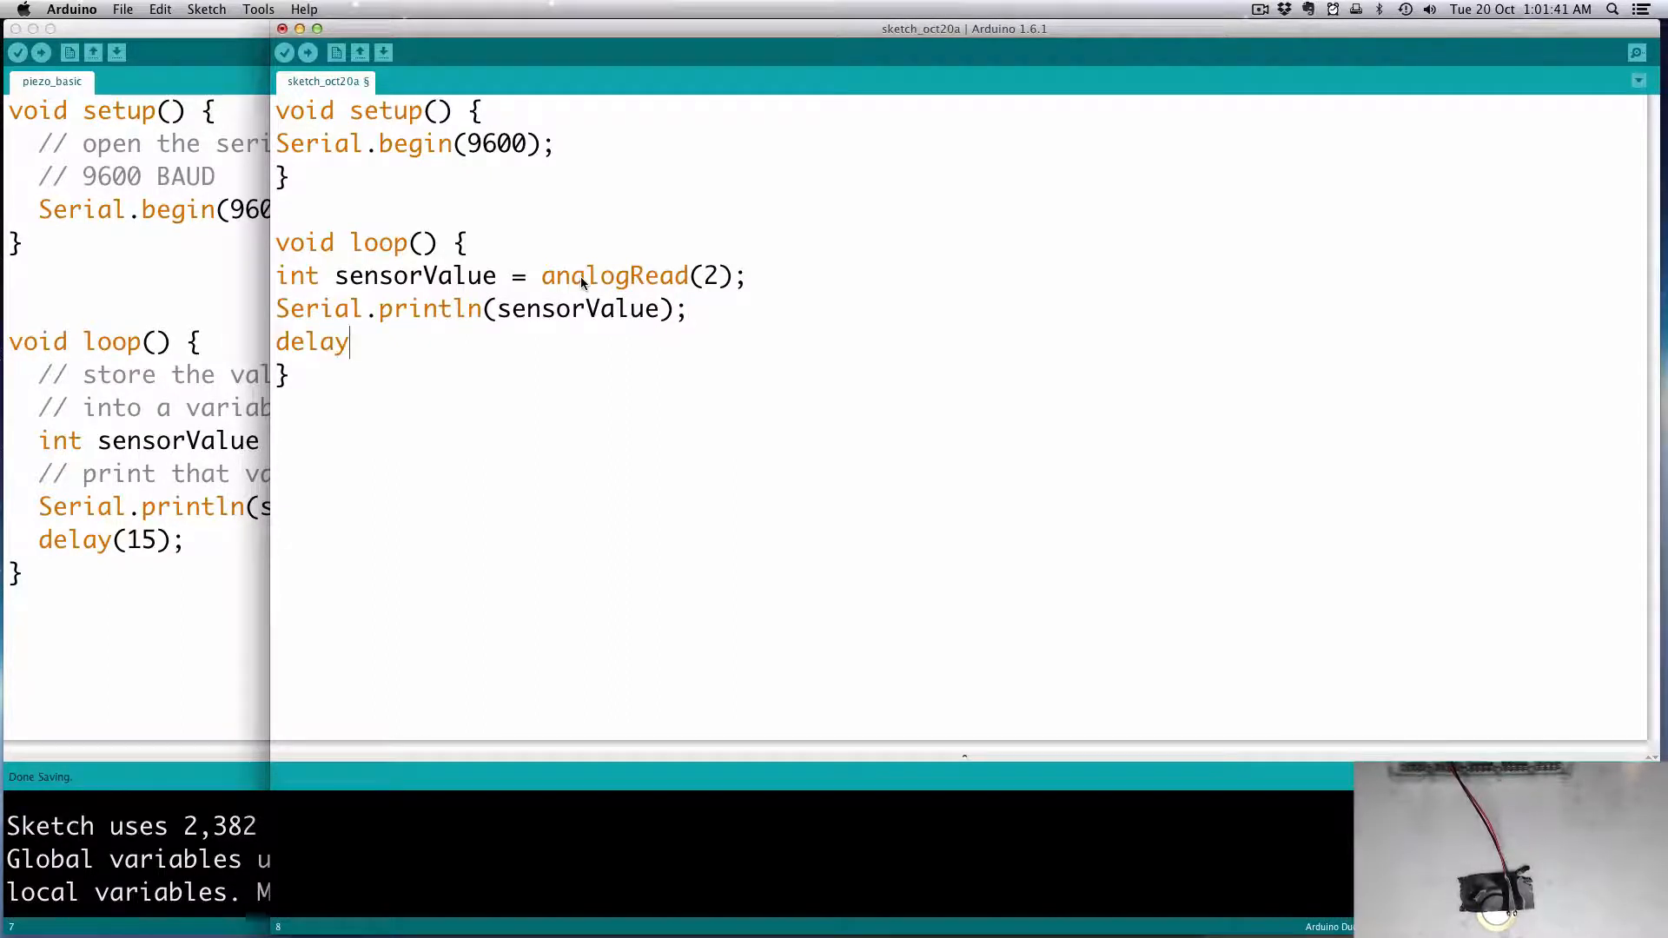
type("(15);")
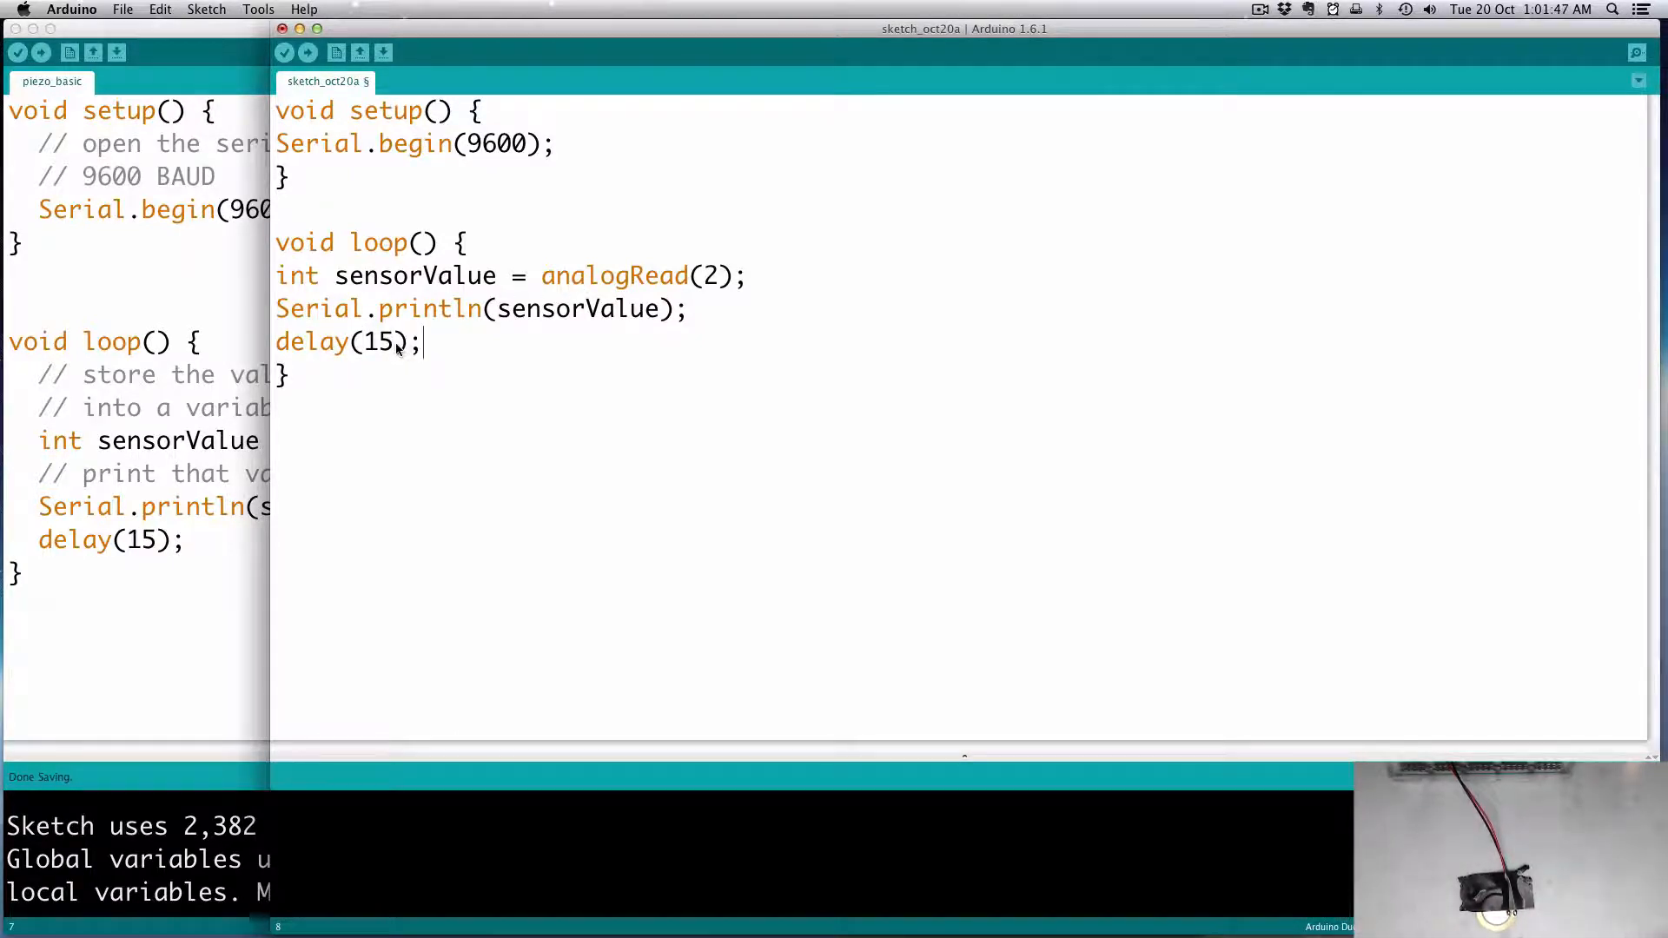
Change the loop delay value from 15 to 100 milliseconds
double_click(377, 342)
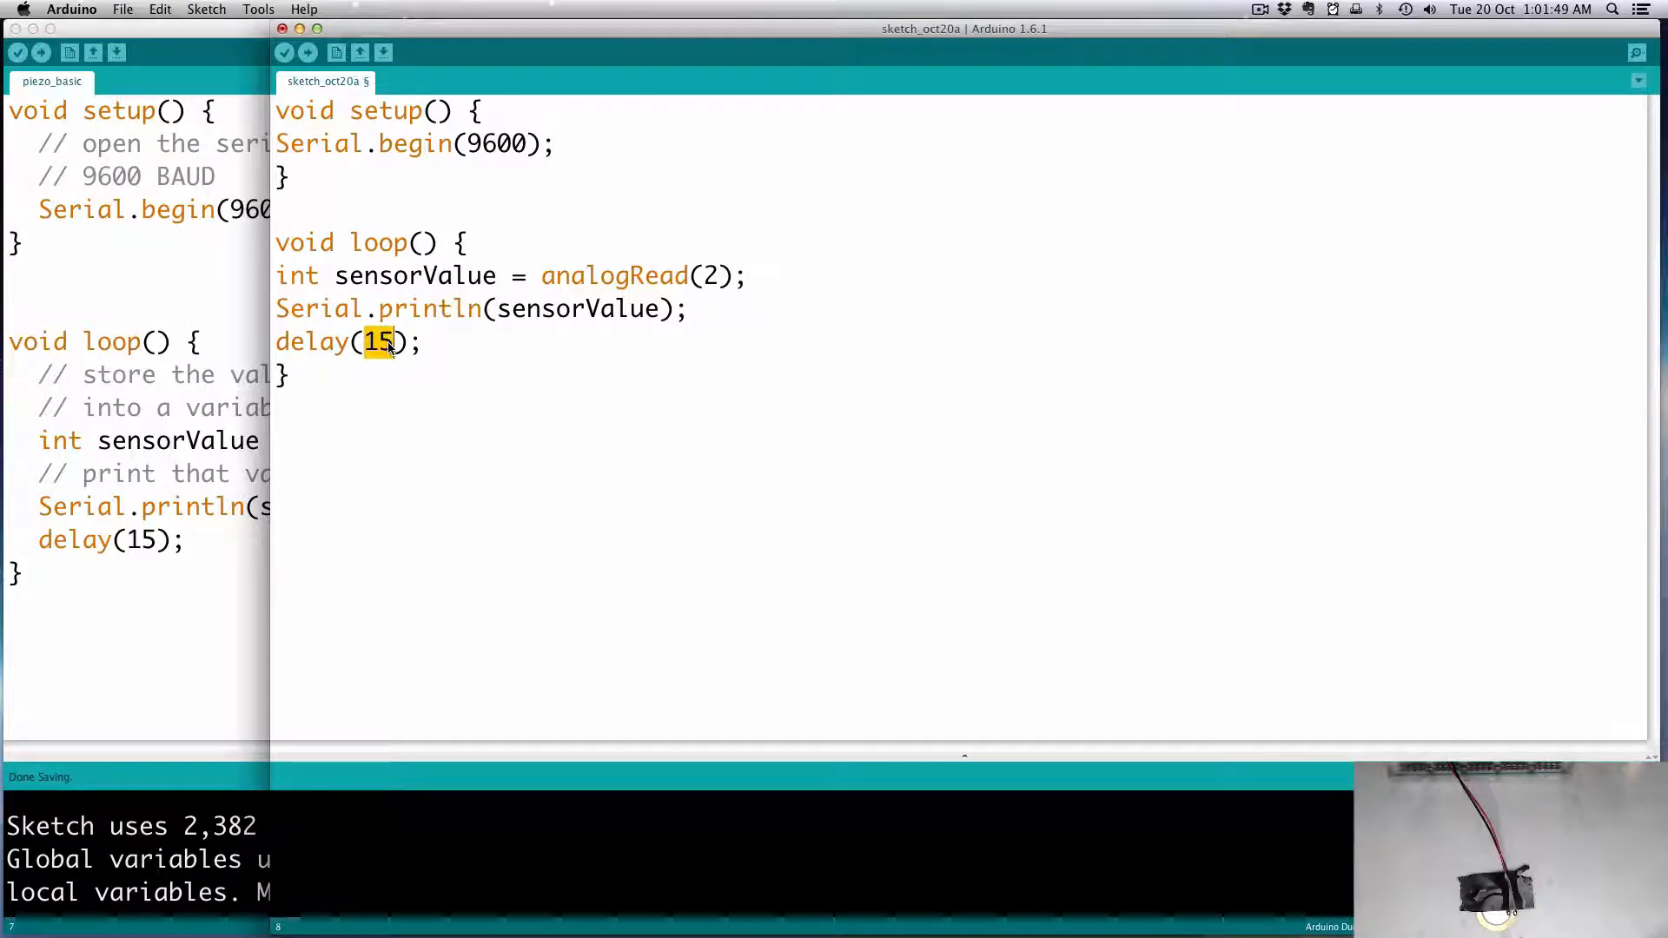
type("100")
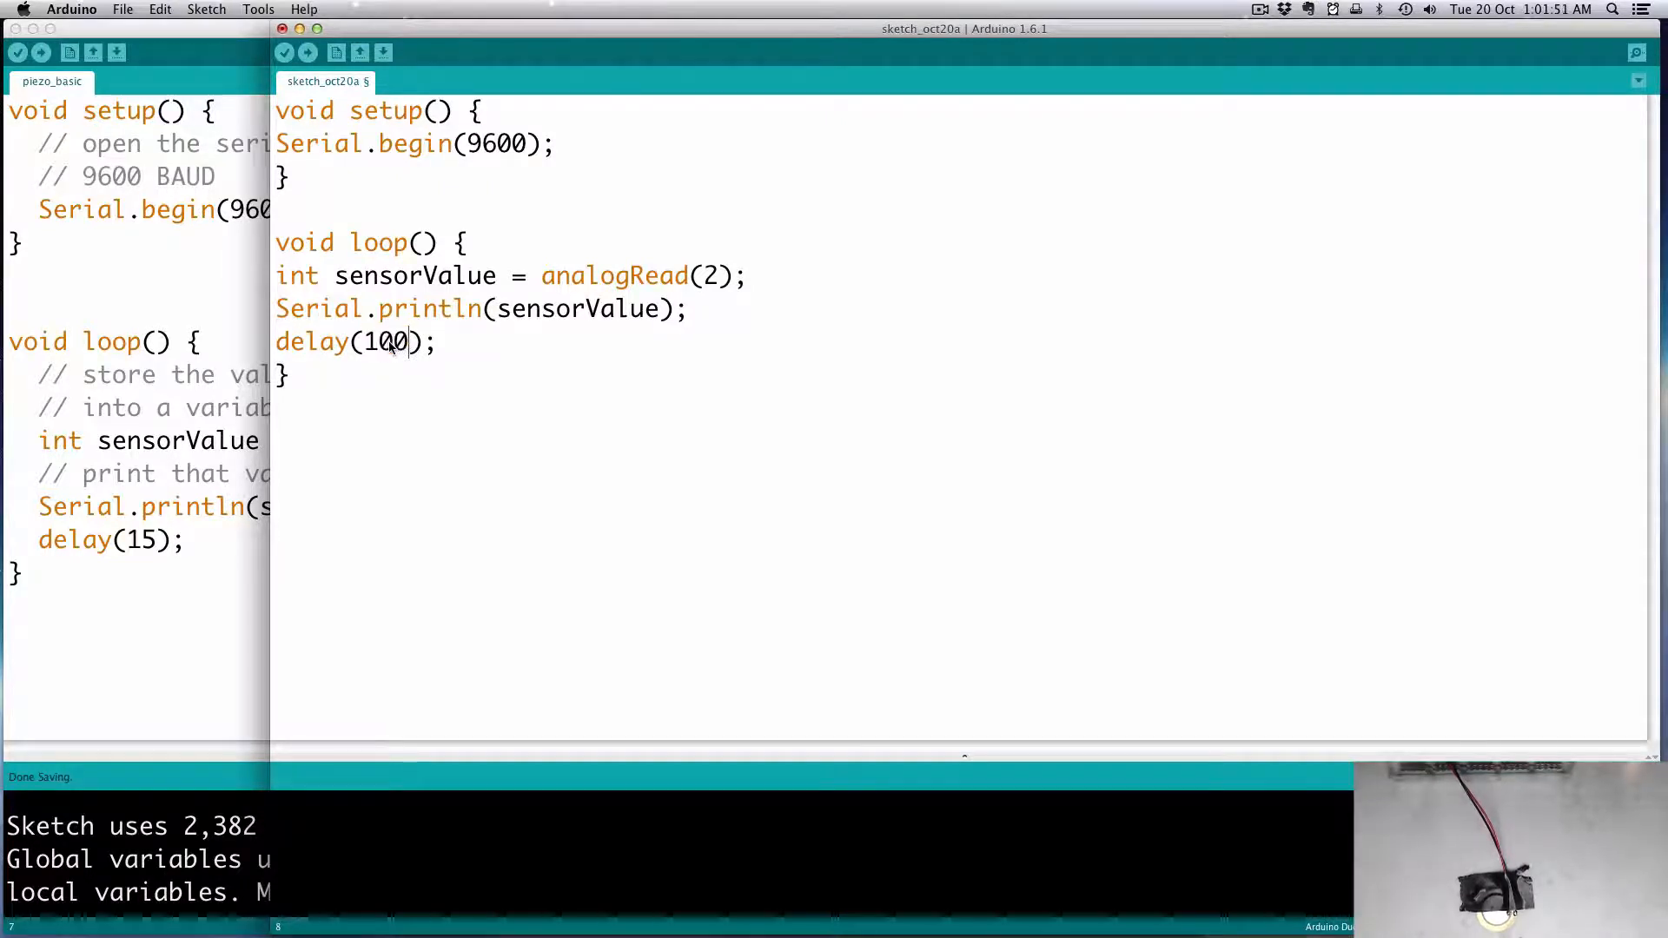
mouse_move(401, 362)
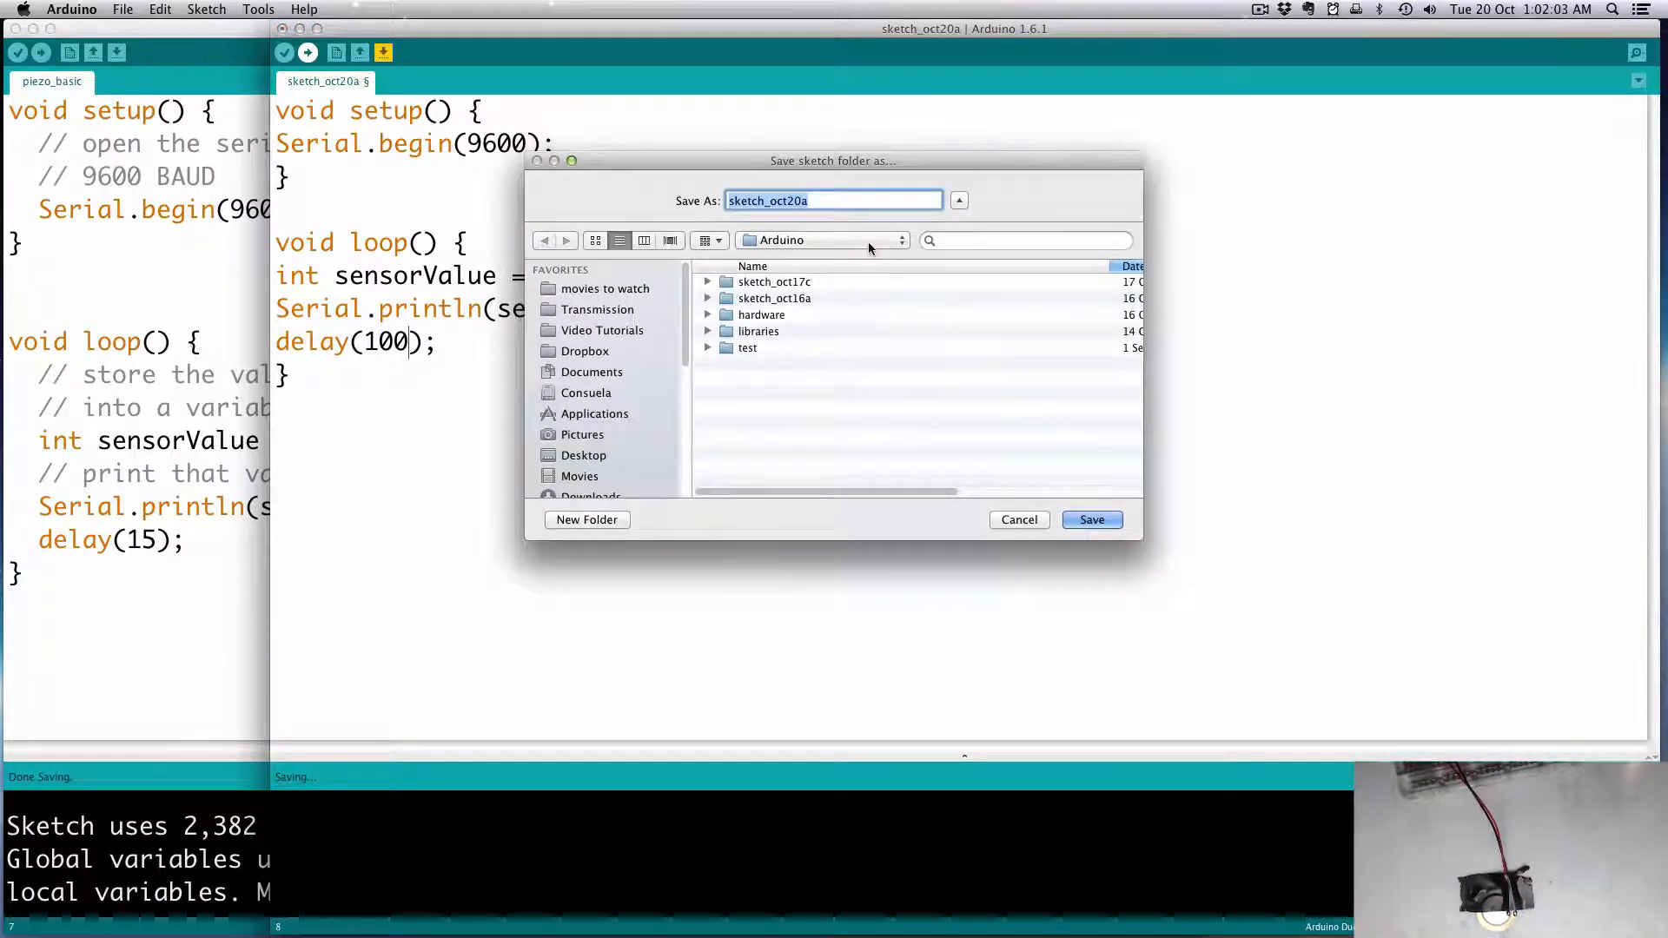
Save the sketch folder under the name piezo so the upload proceeds
type("piezo")
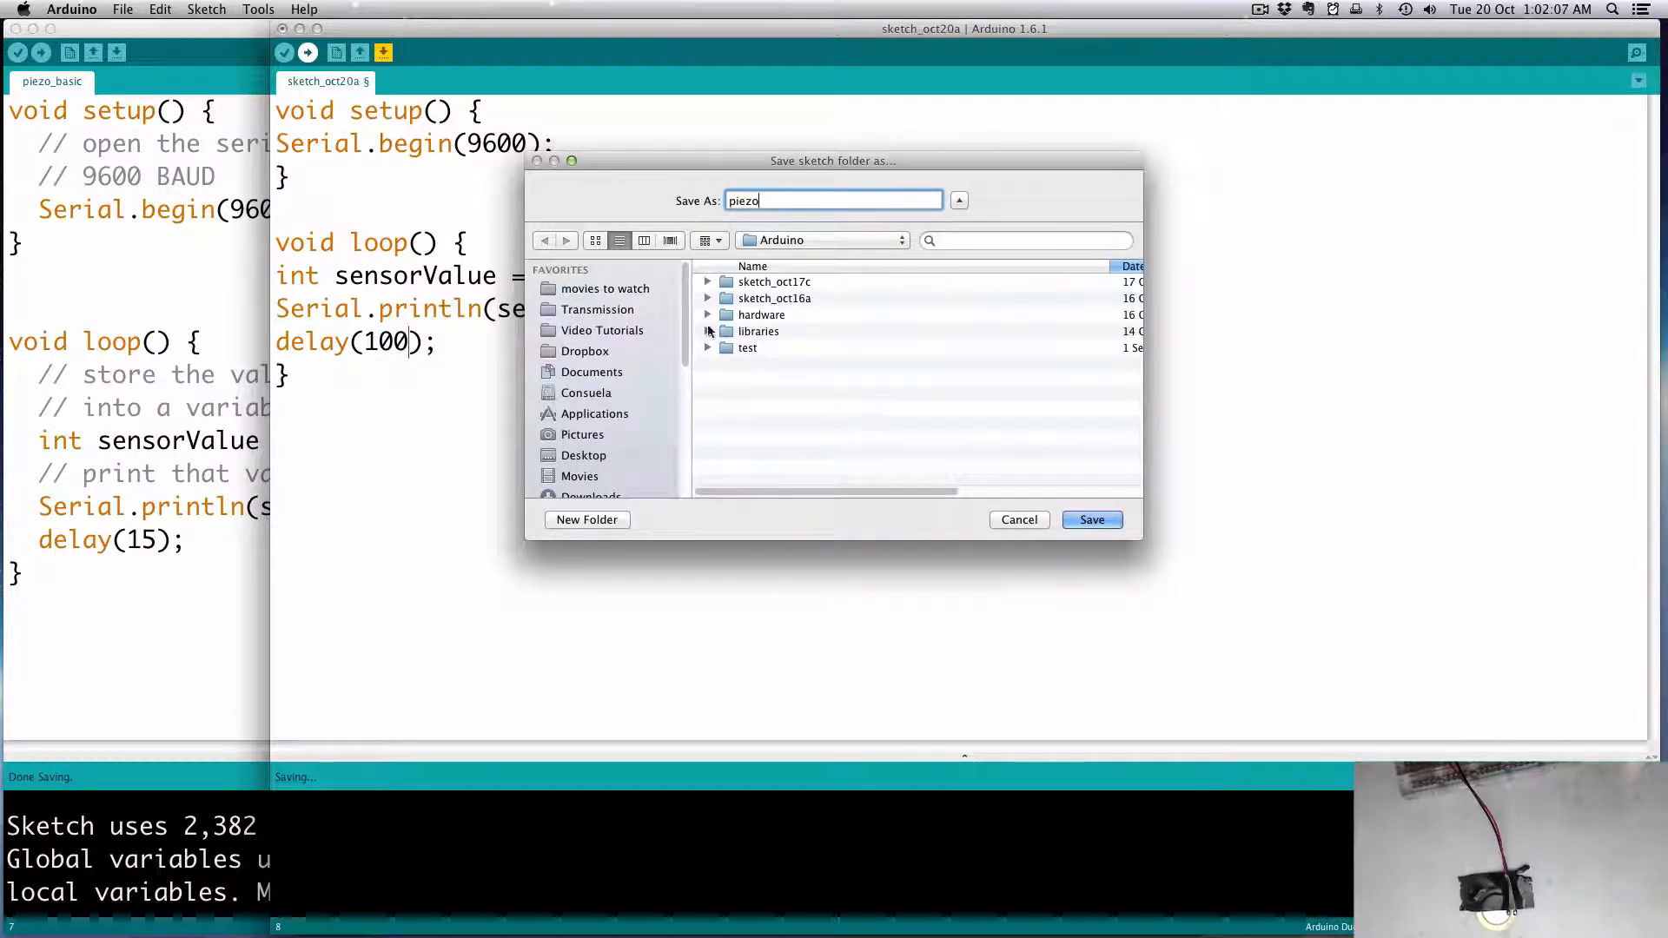
left_click(1091, 519)
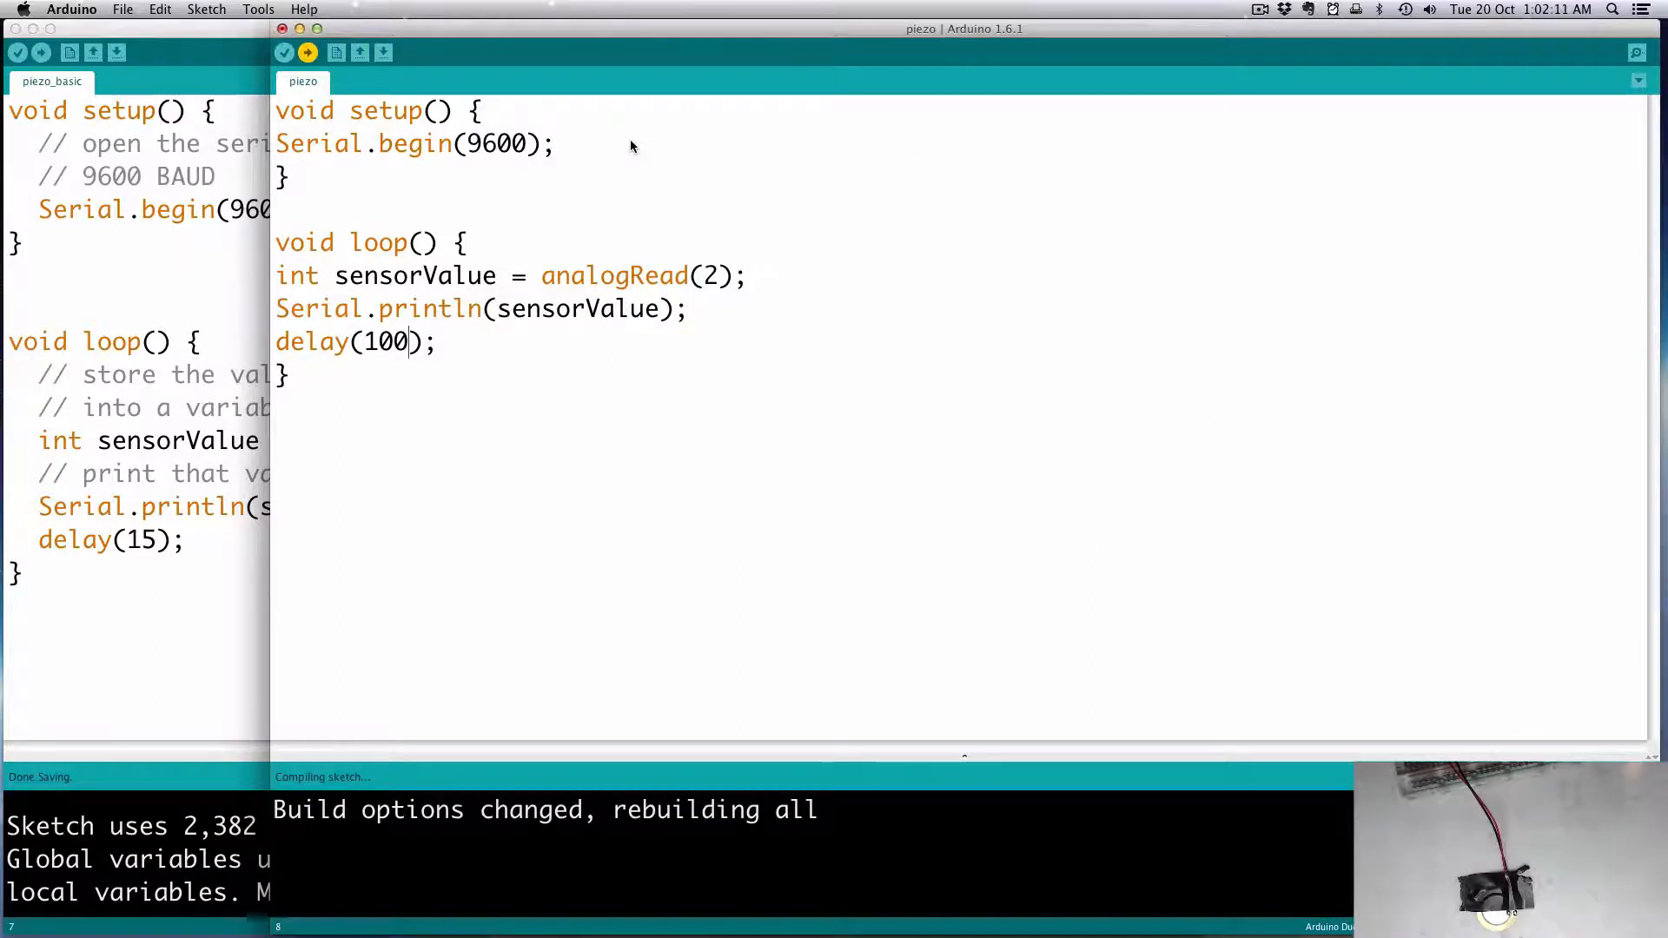
mouse_move(1038, 208)
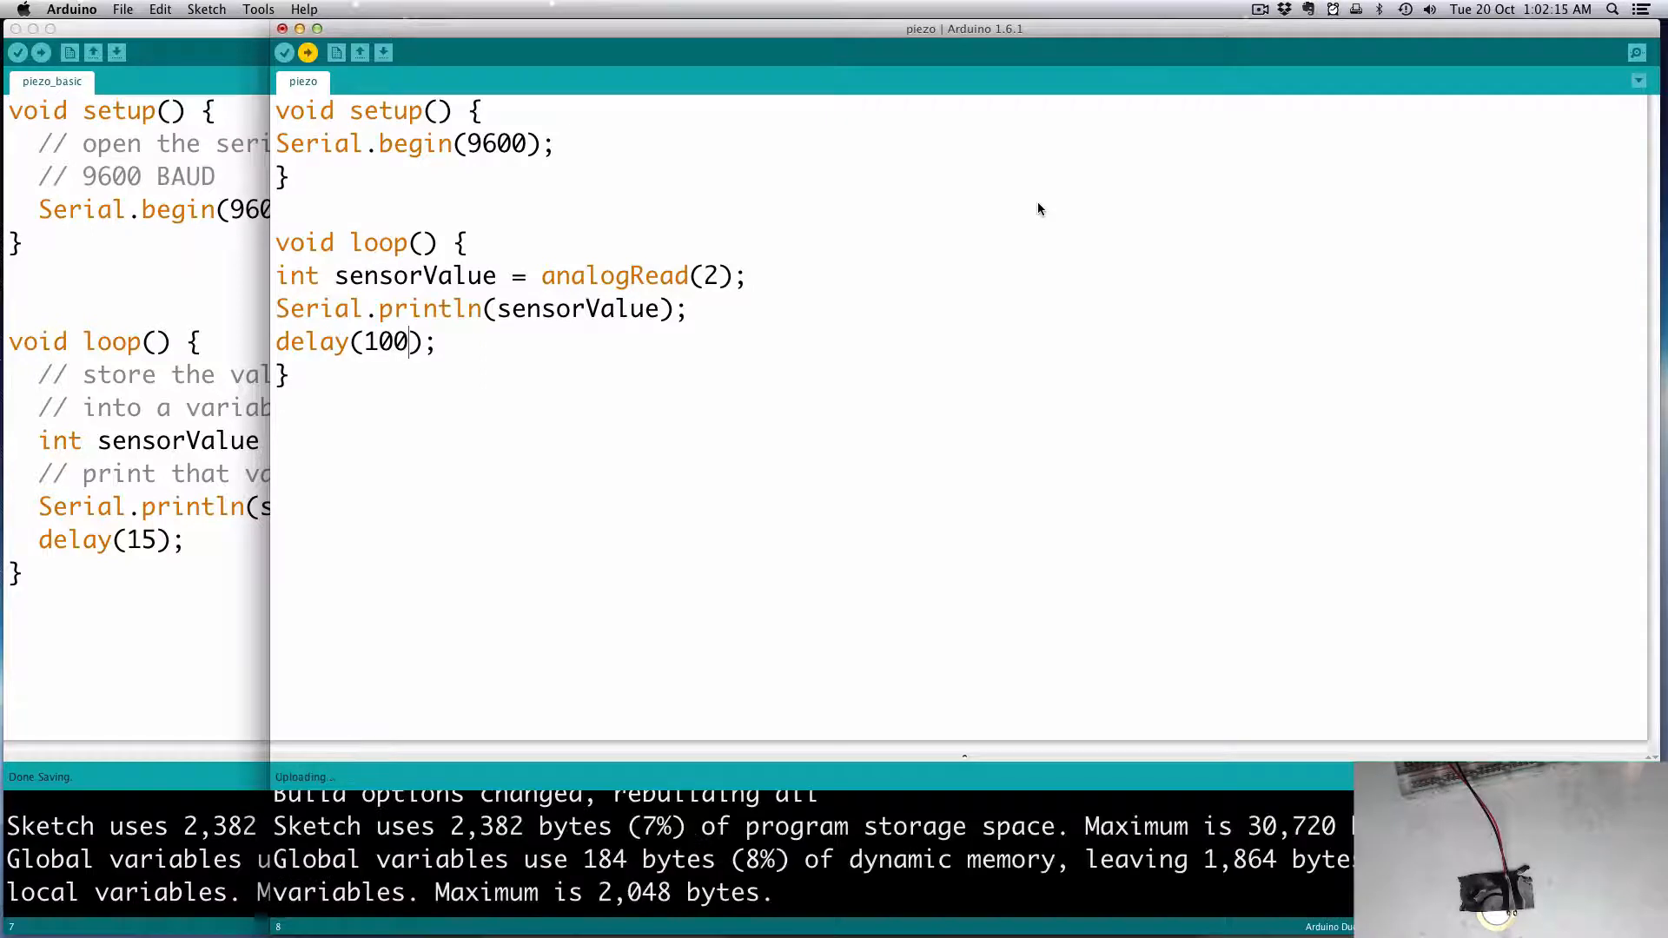
mouse_move(1637, 54)
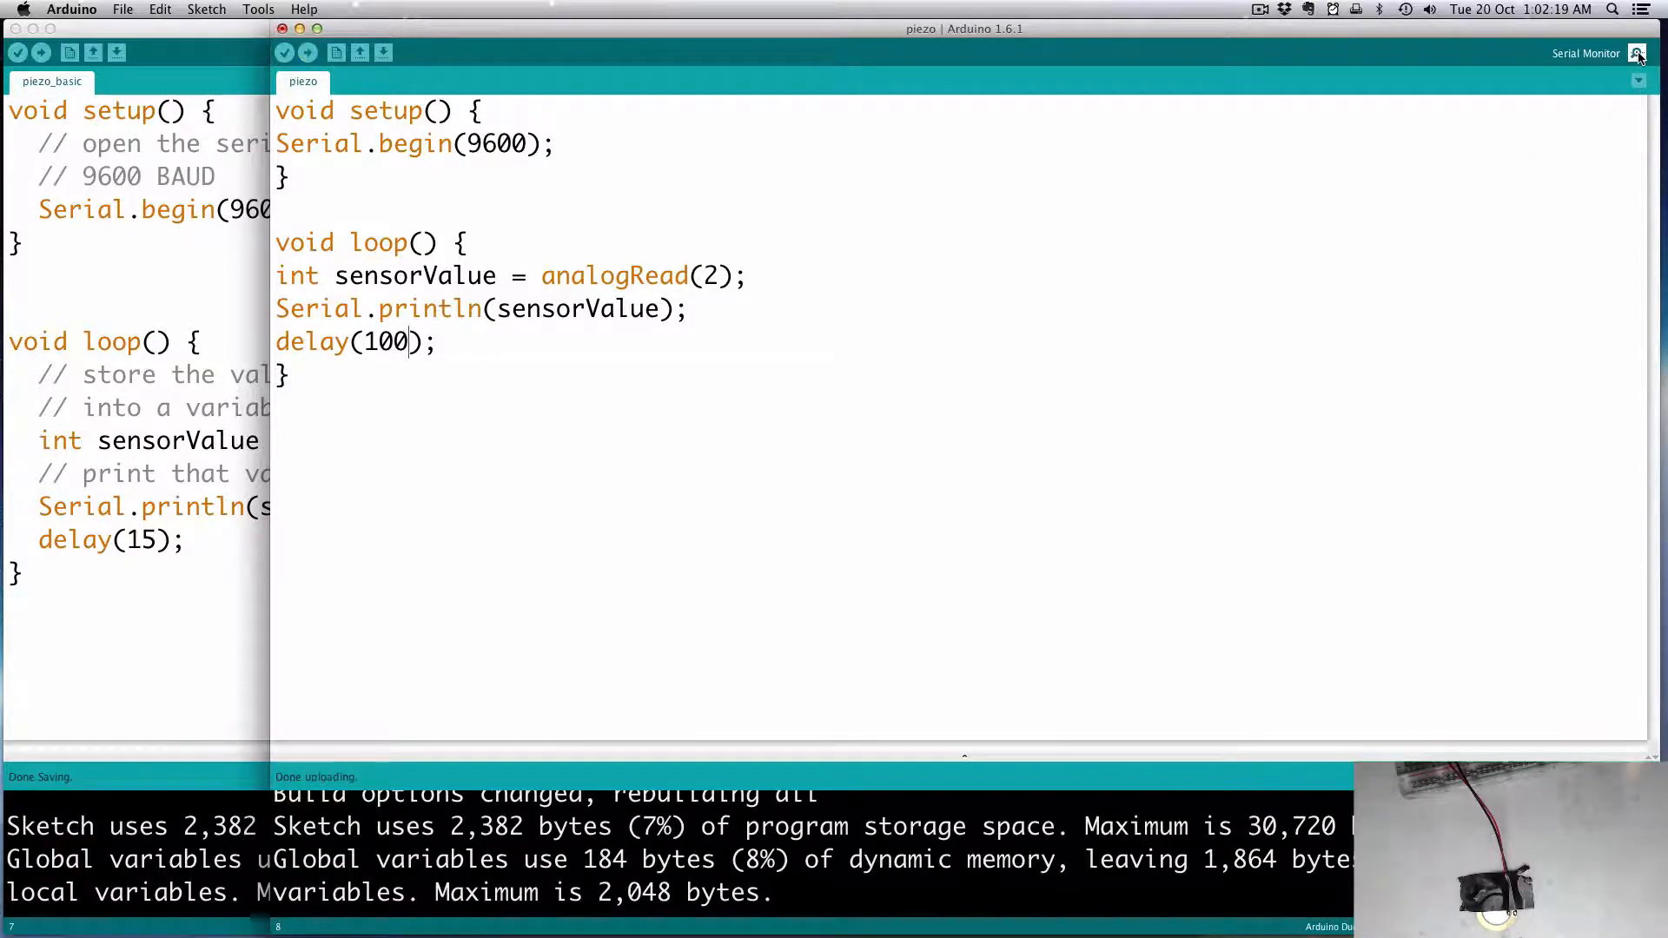
View the piezo readings in the Serial Monitor, then return to the editor to edit the delay
left_click(1639, 54)
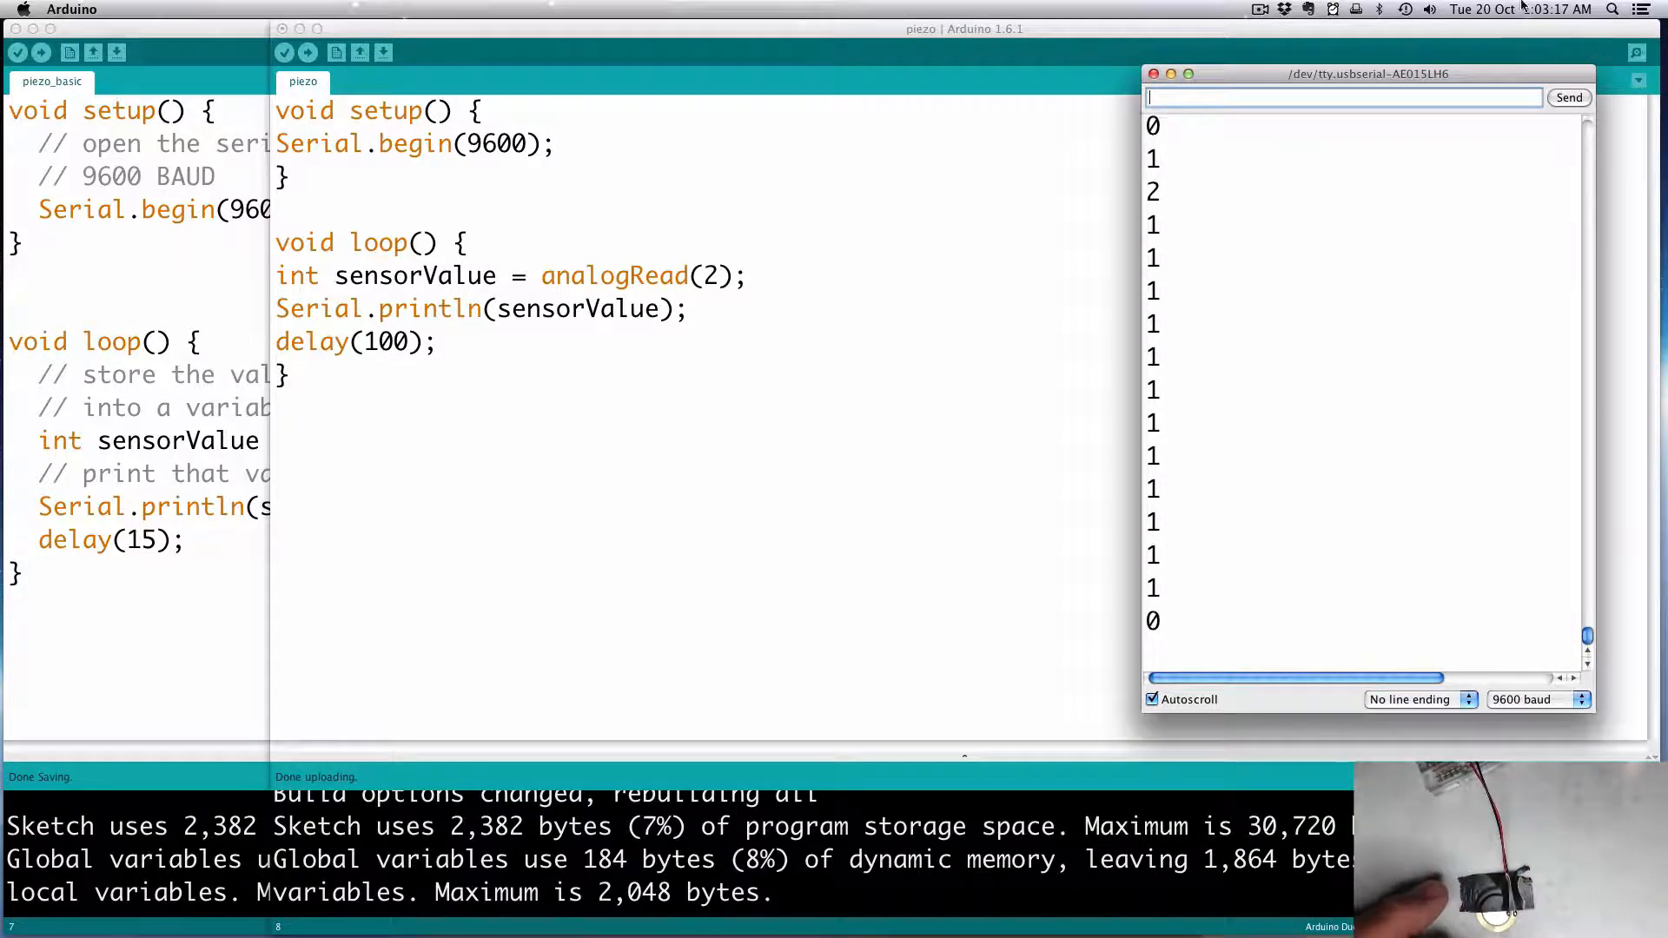
left_click(1152, 73)
type("5")
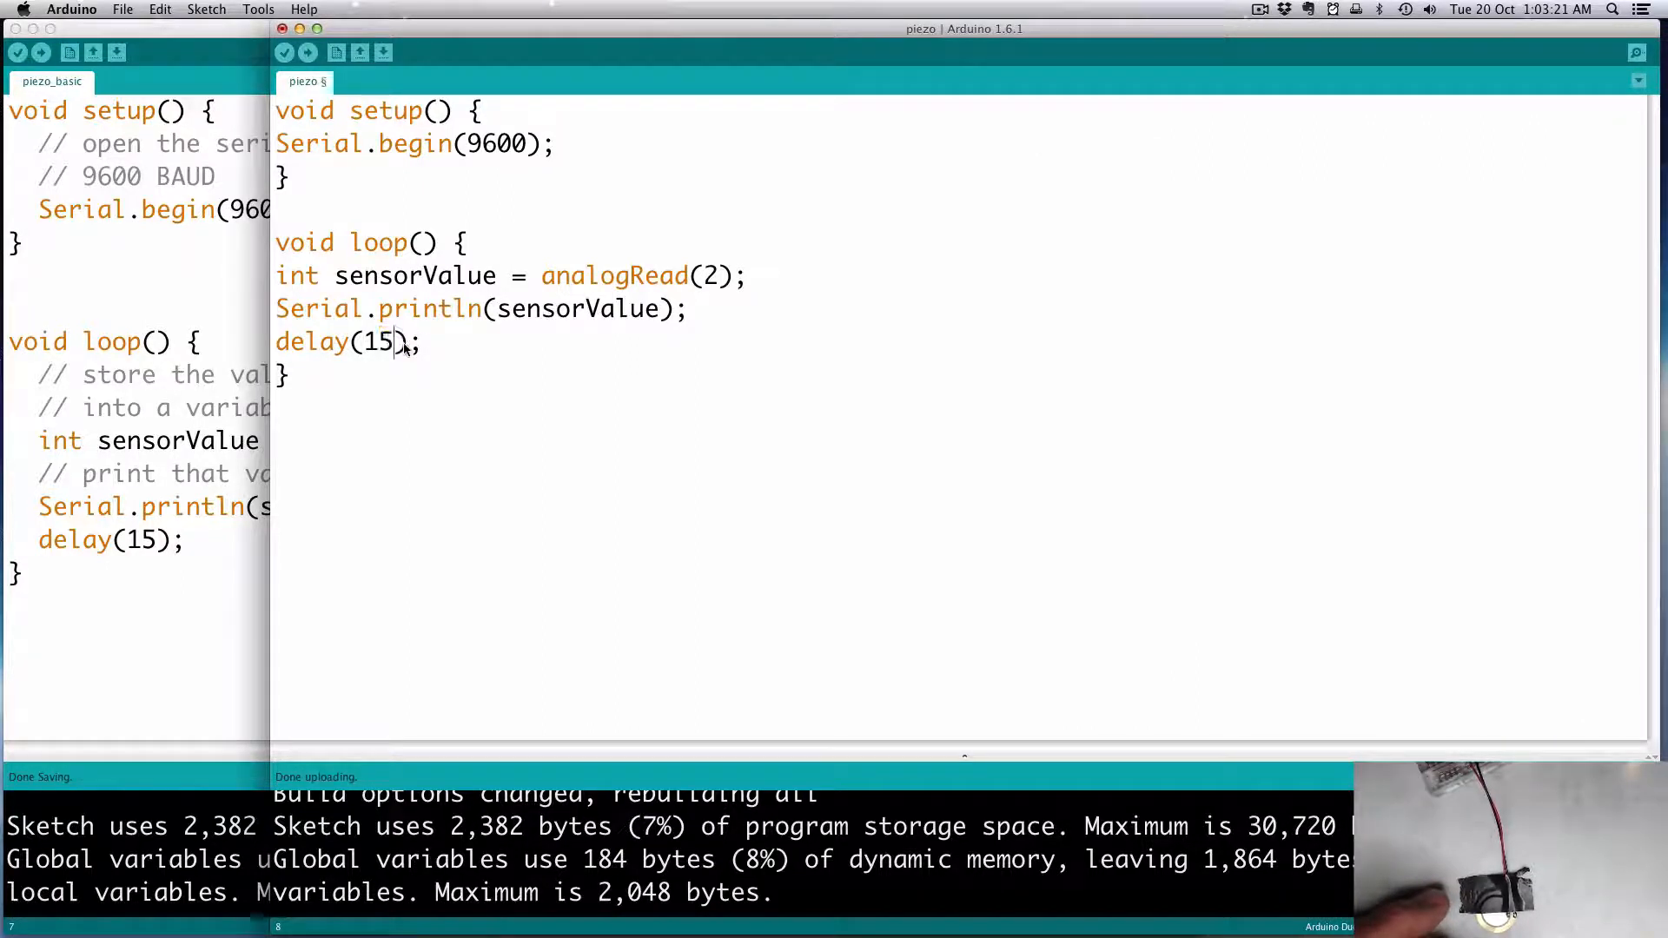
Upload the 15 ms version, check its readings in the Serial Monitor, then close the monitor
left_click(306, 52)
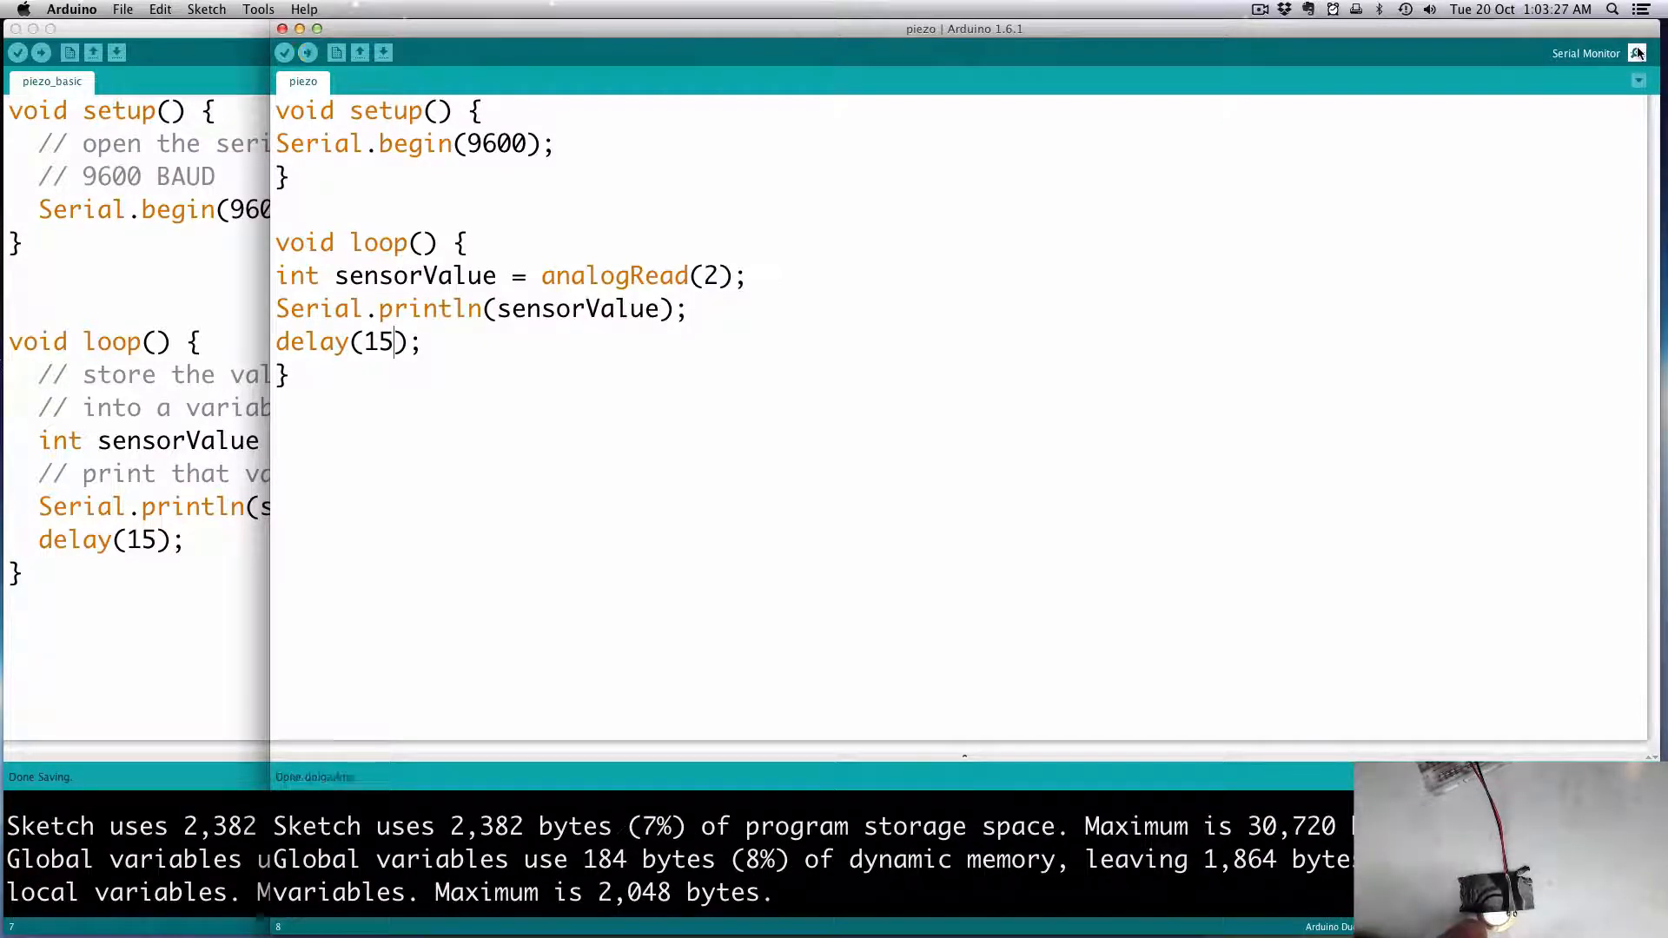
left_click(1639, 53)
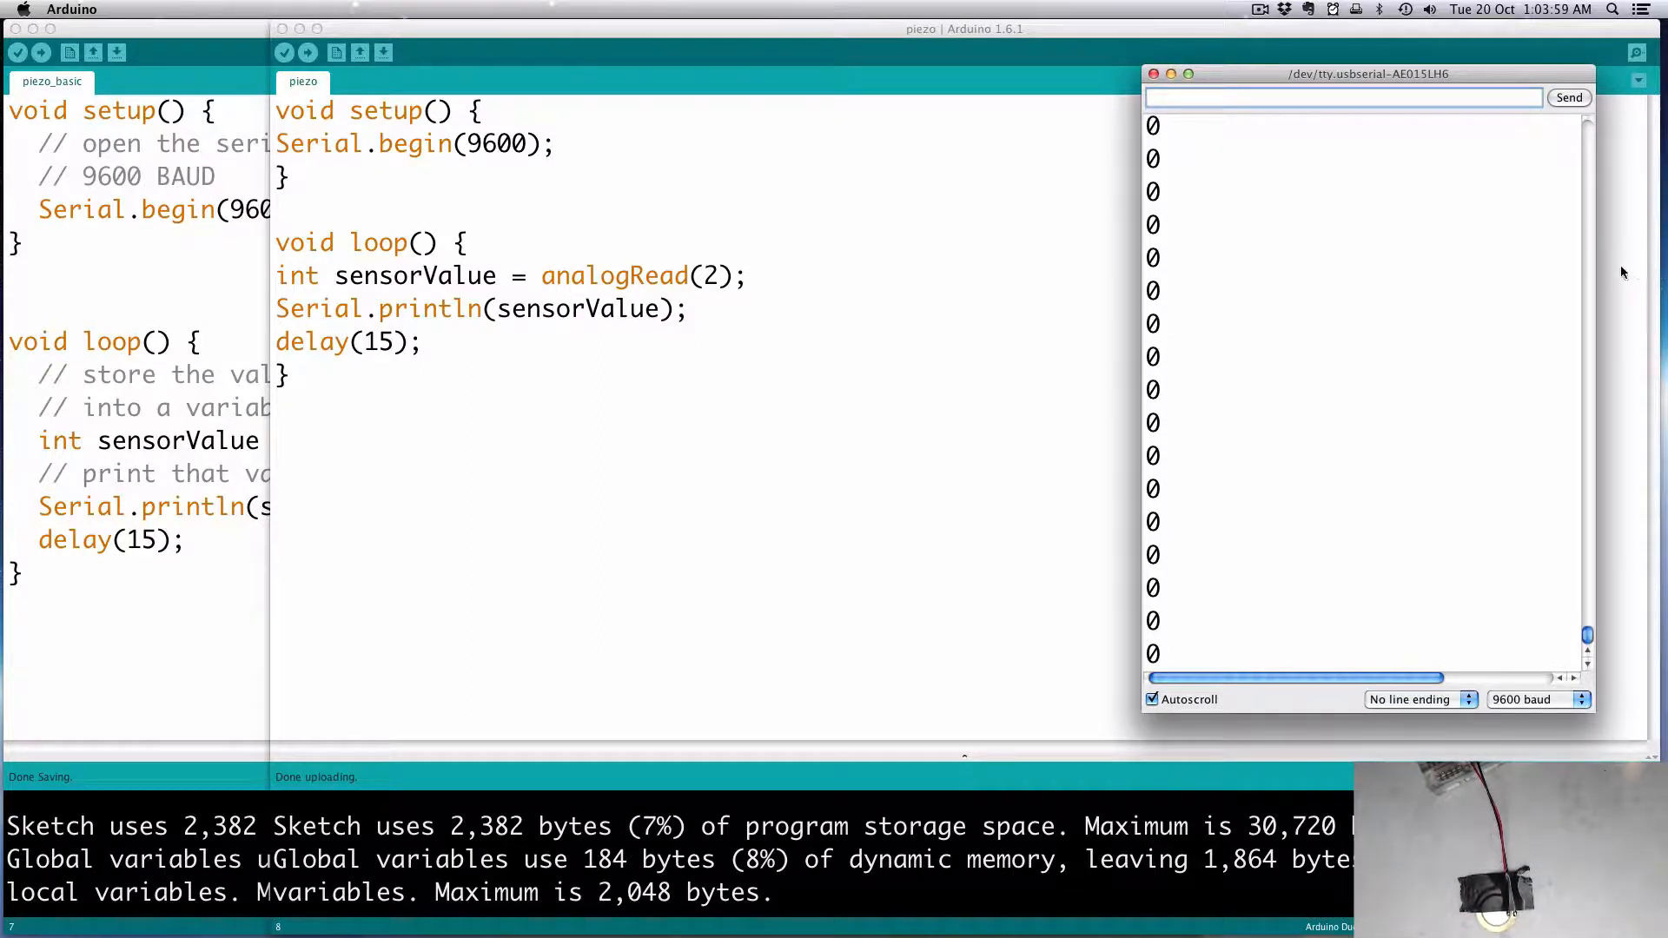
mouse_move(1152, 73)
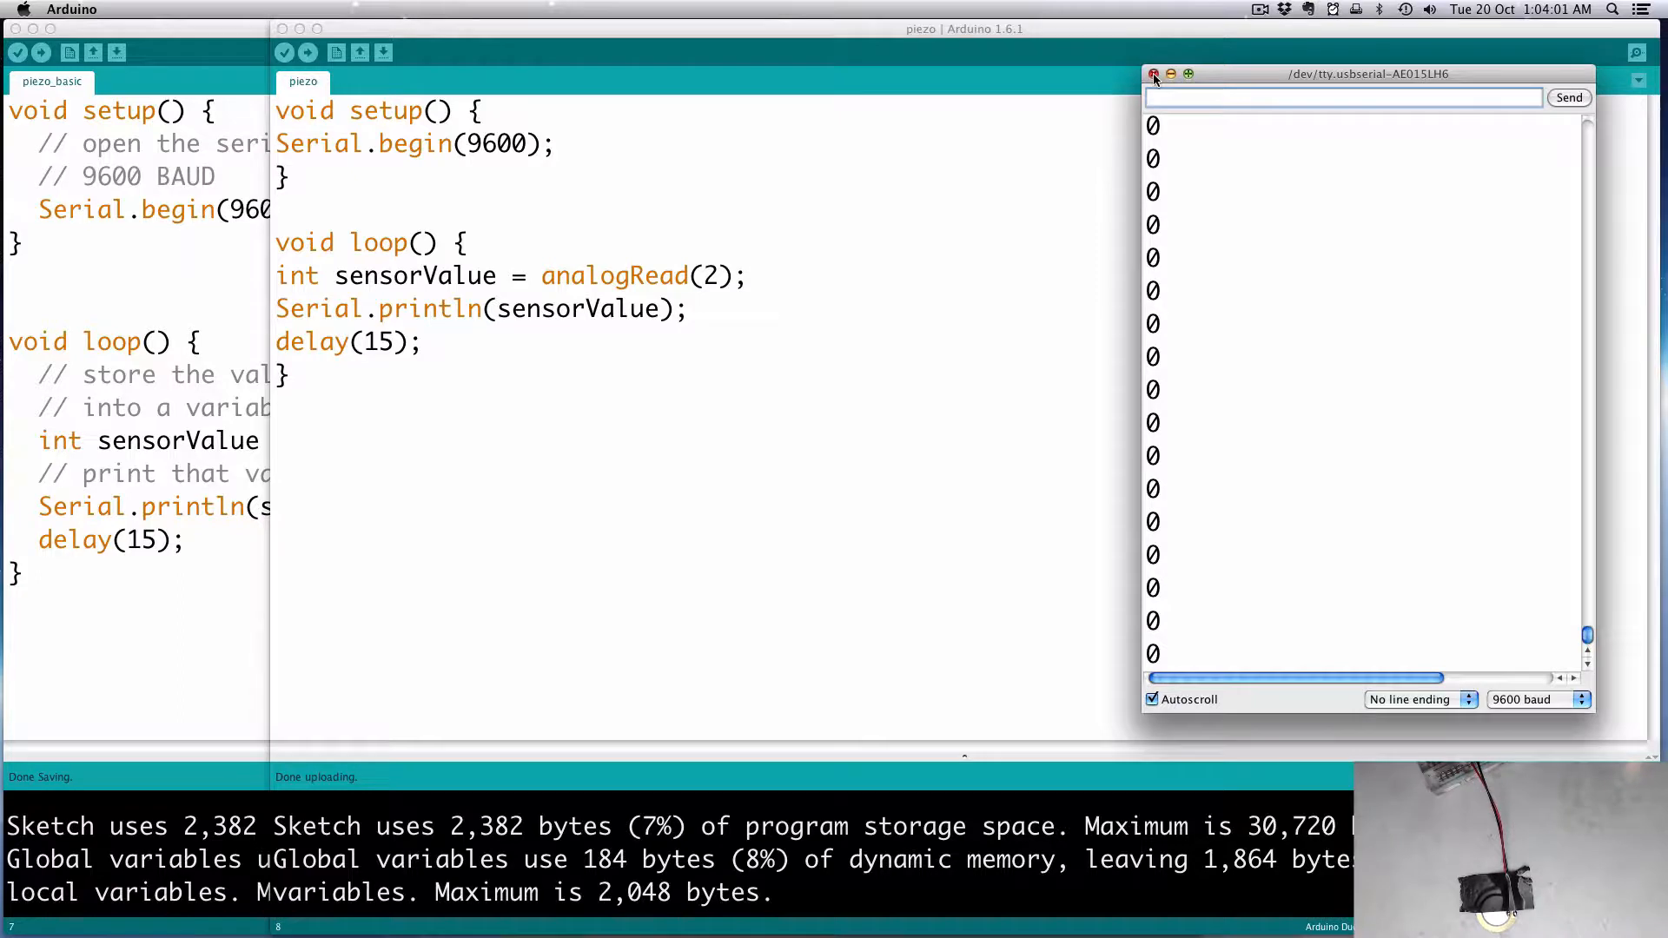
left_click(1154, 73)
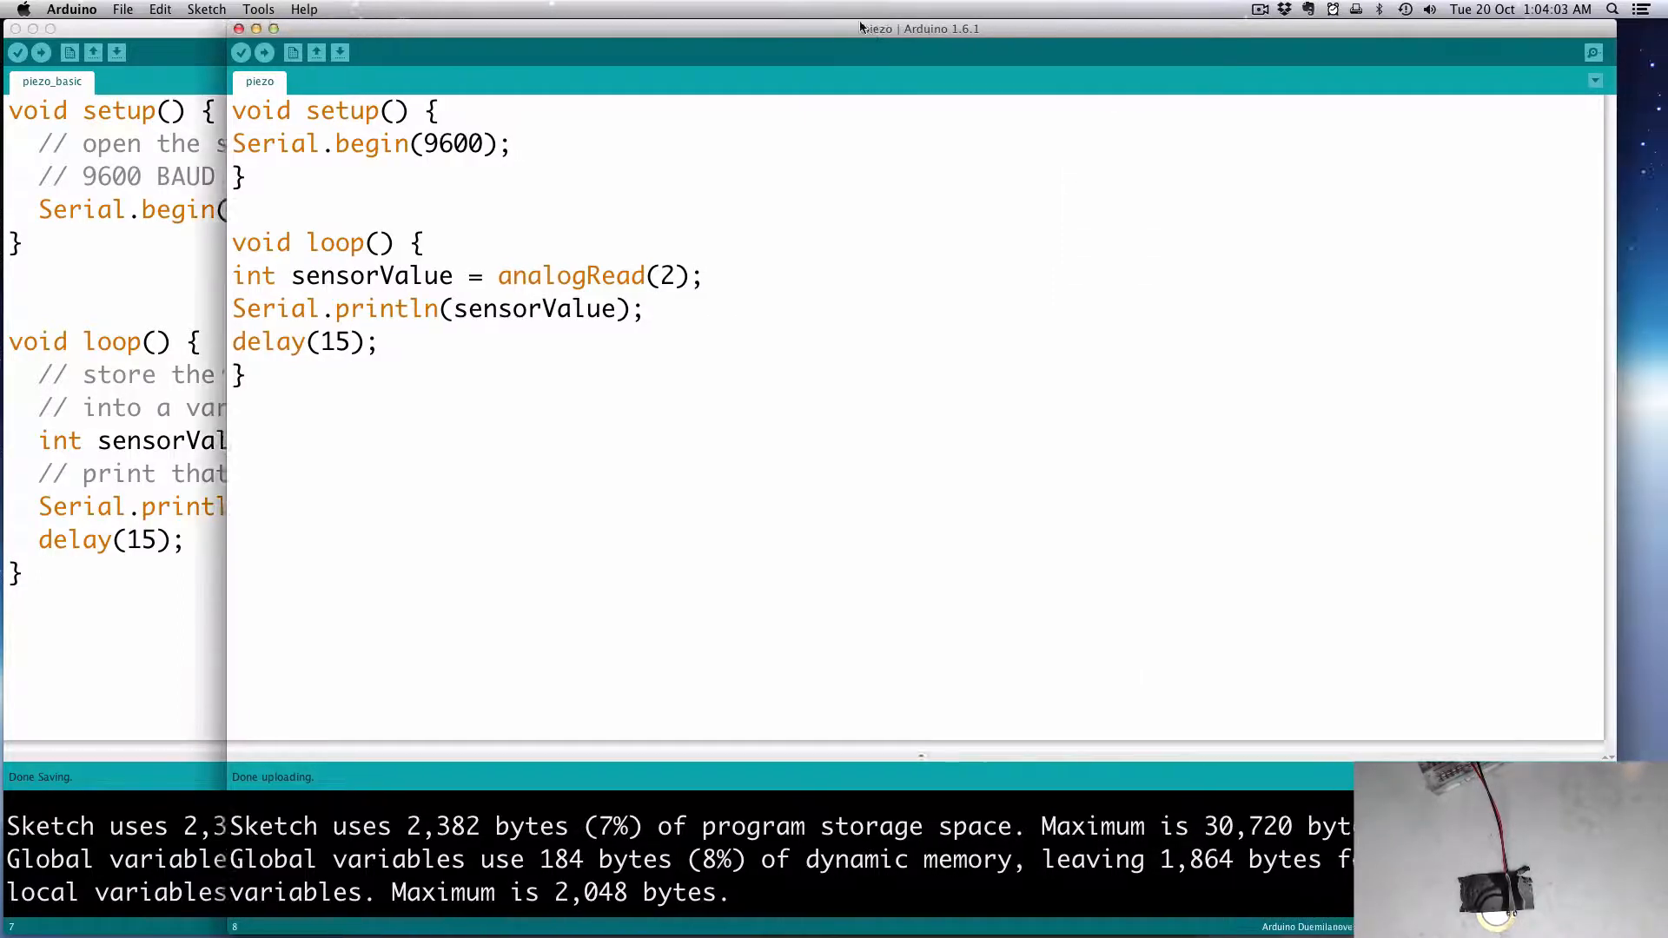